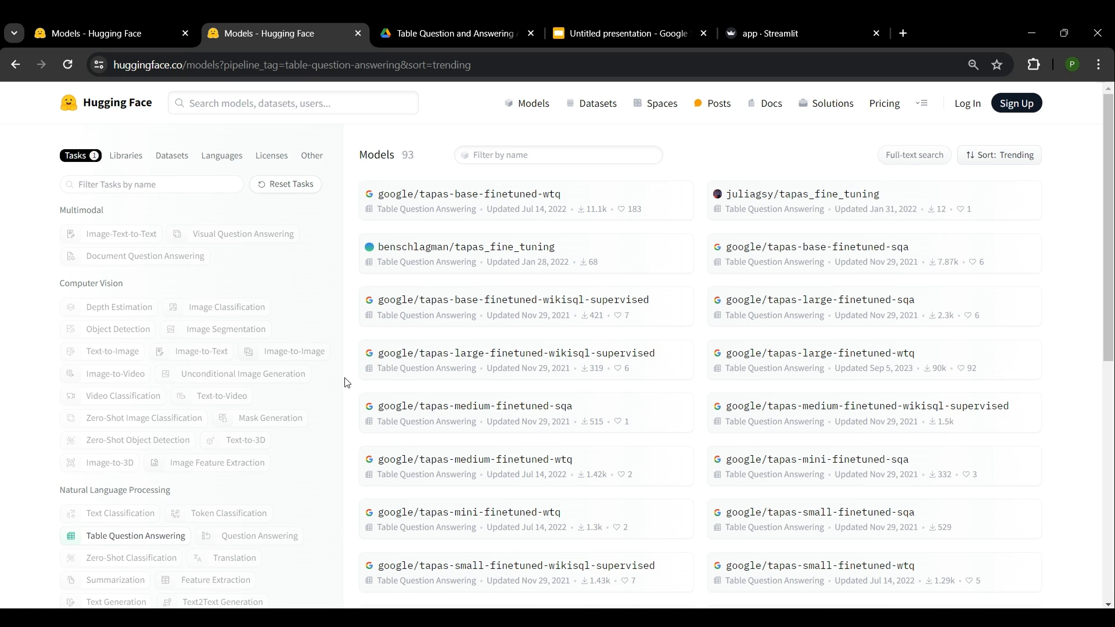
{"action": "mouse_move", "coordinate": [315, 393]}
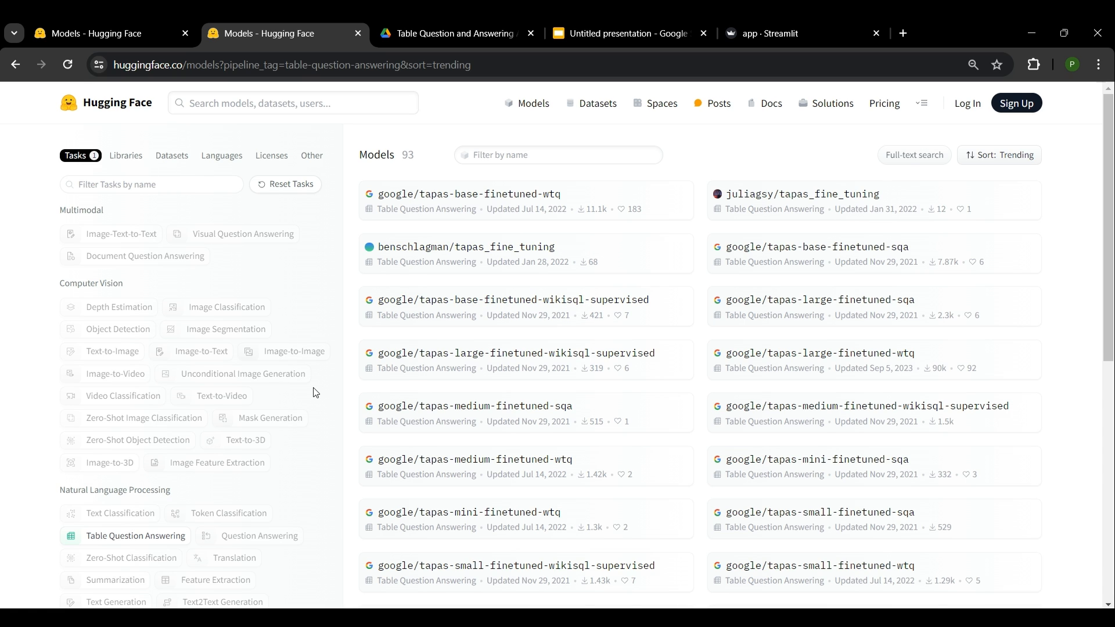
{"action": "mouse_move", "coordinate": [114, 569]}
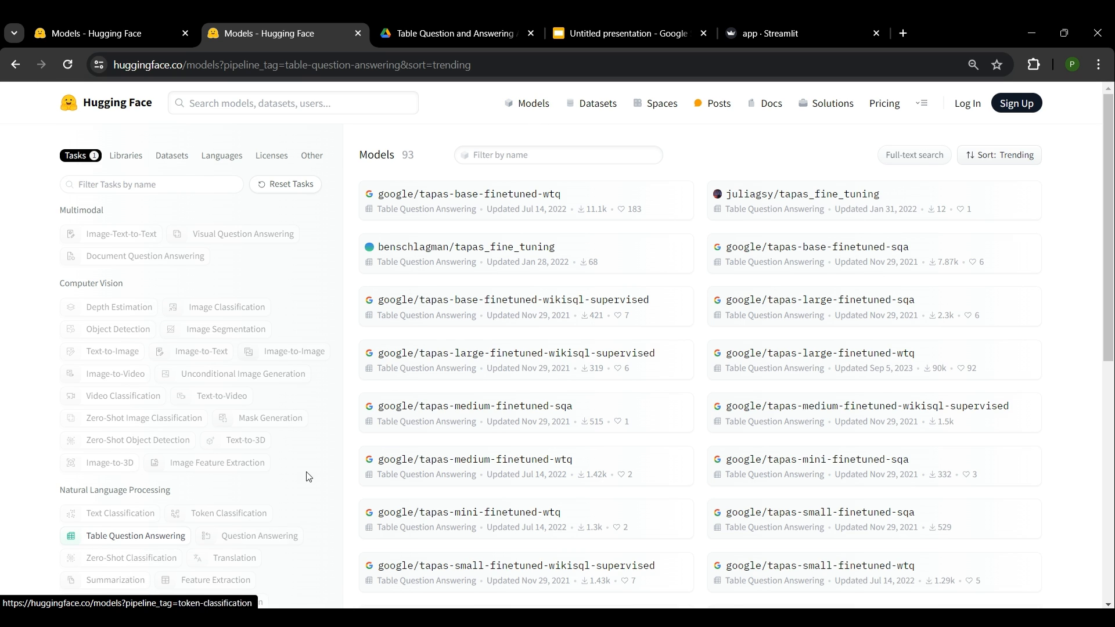
{"action": "mouse_move", "coordinate": [699, 323]}
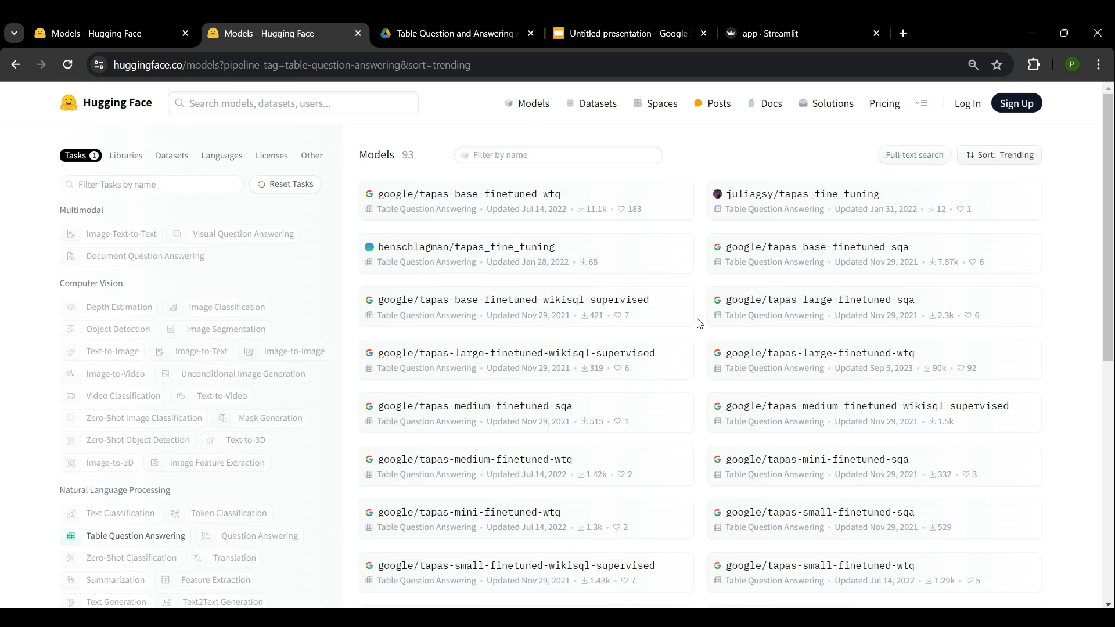
{"action": "mouse_move", "coordinate": [815, 395]}
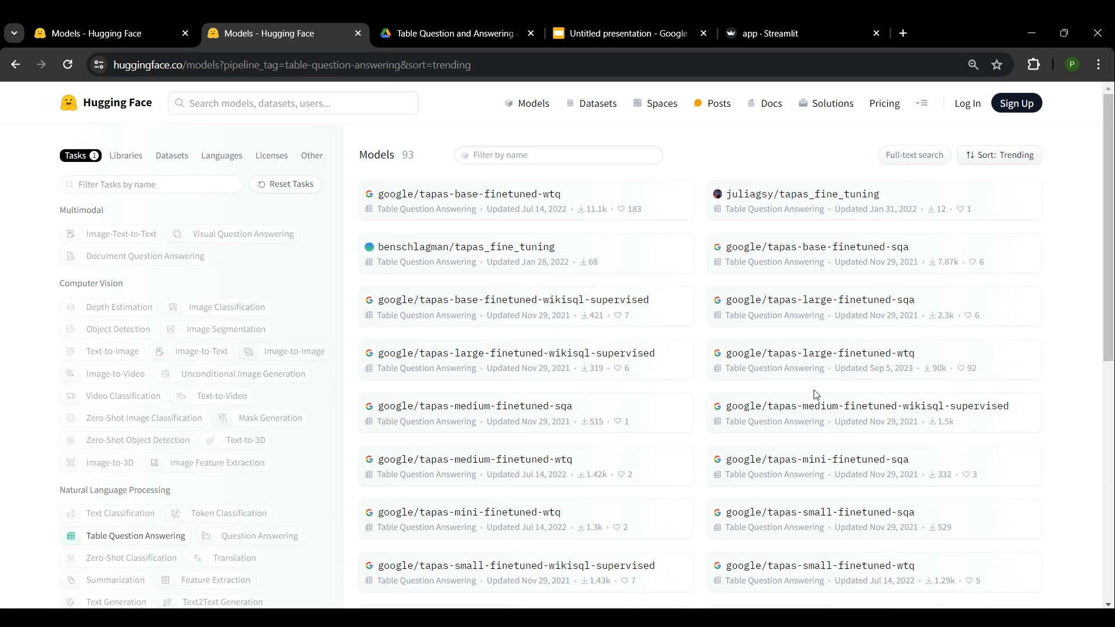
{"action": "mouse_move", "coordinate": [430, 342]}
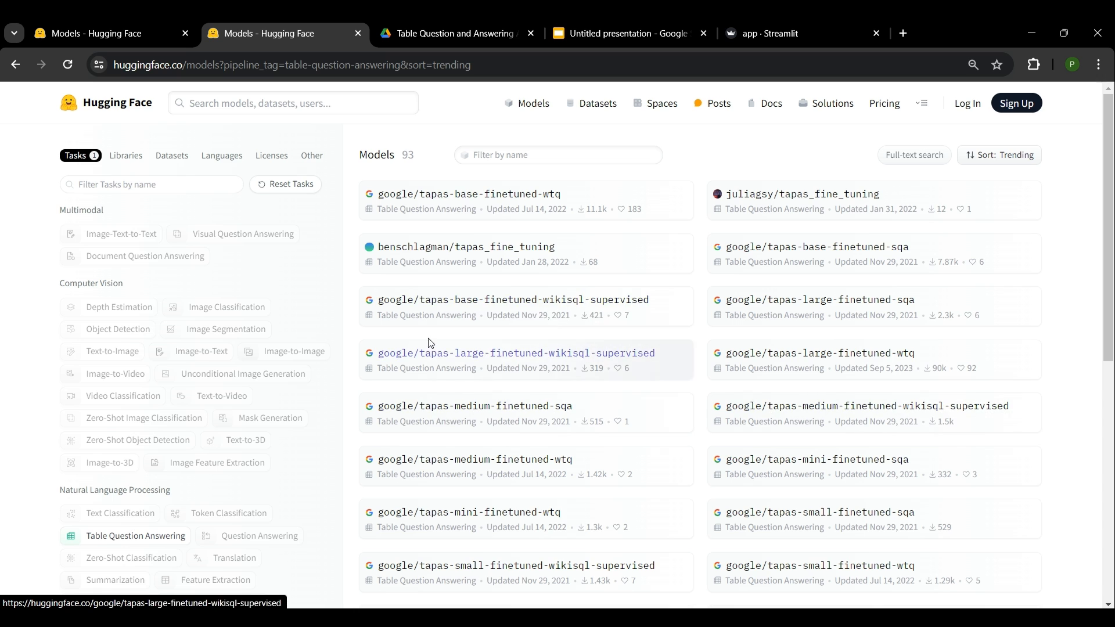
{"action": "mouse_move", "coordinate": [345, 374]}
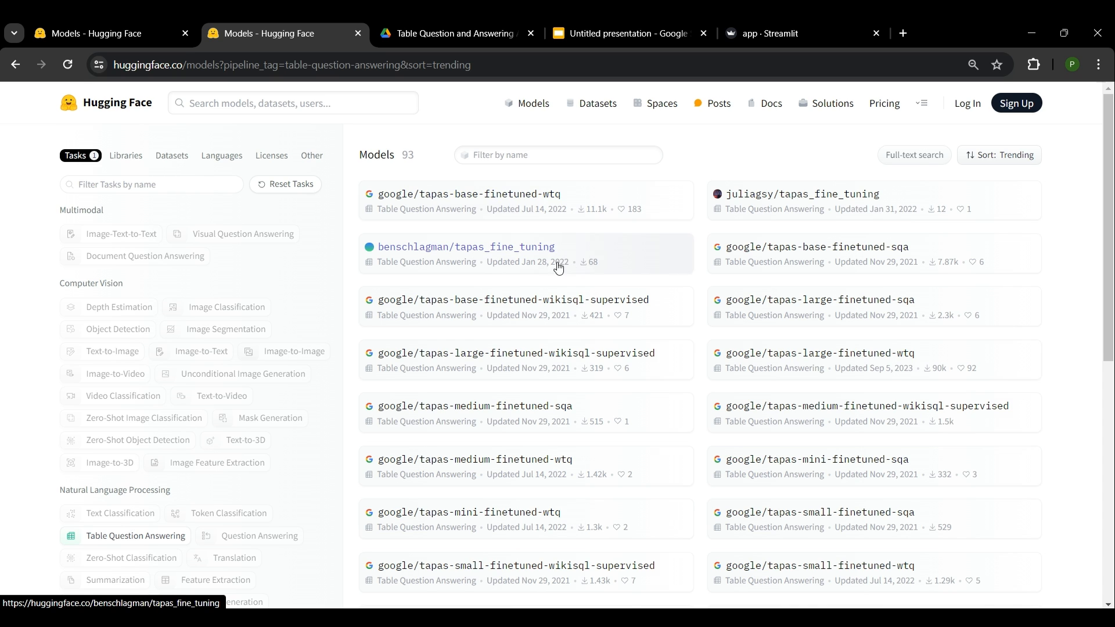
{"action": "mouse_move", "coordinate": [454, 203]}
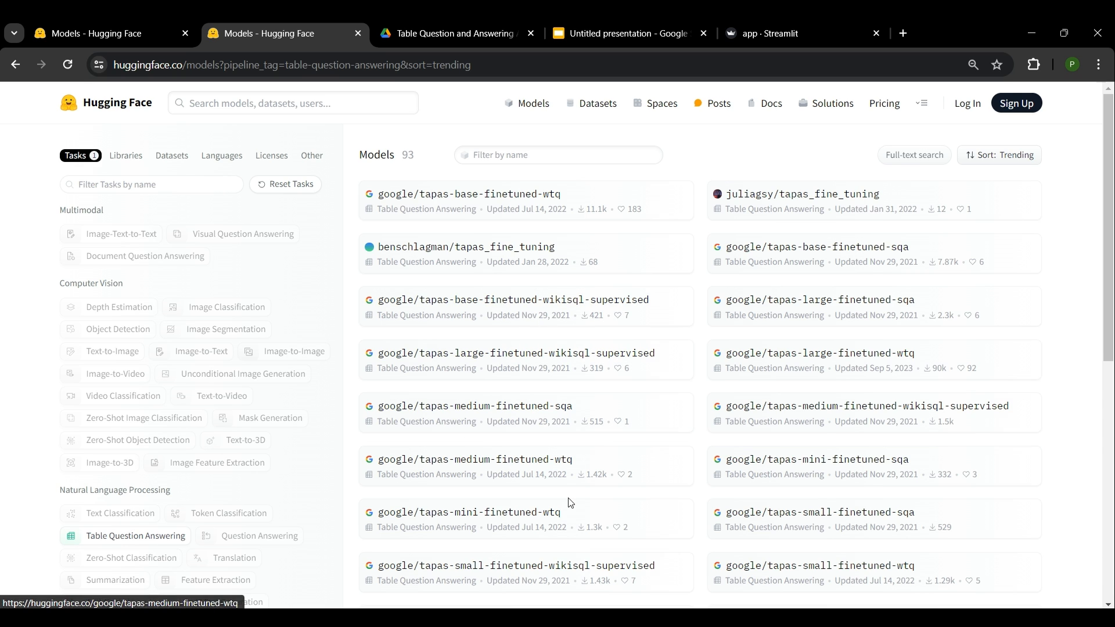
{"action": "mouse_move", "coordinate": [599, 539]}
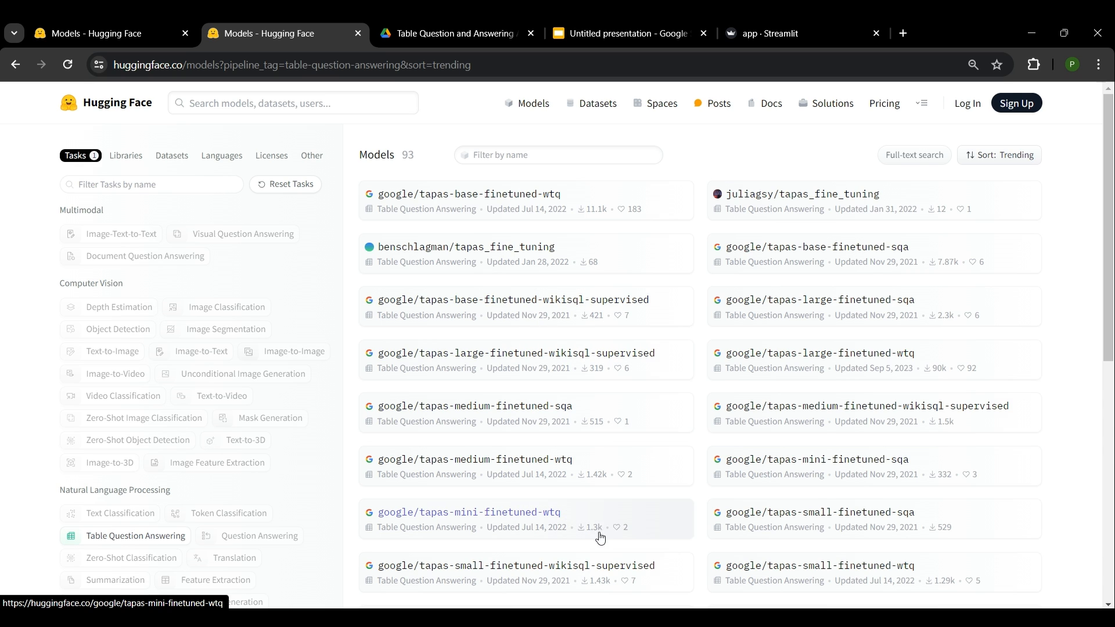
{"action": "mouse_move", "coordinate": [479, 371]}
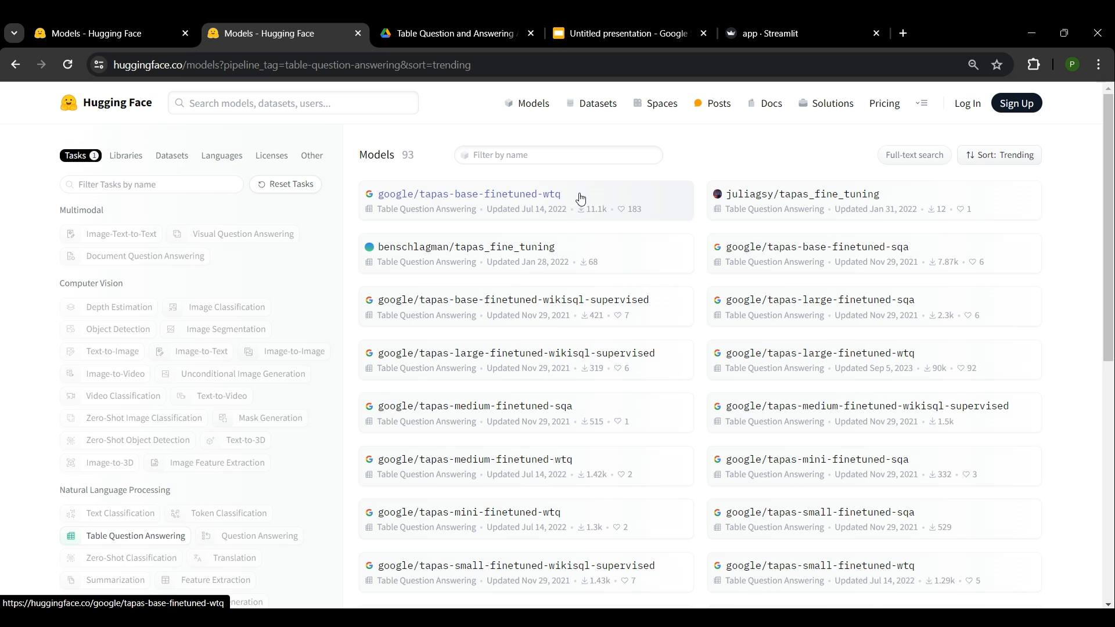
Step: Read the google/tapas-base-finetuned-wtq model card down to its citations and return to the top
{"action": "left_click", "coordinate": [469, 194]}
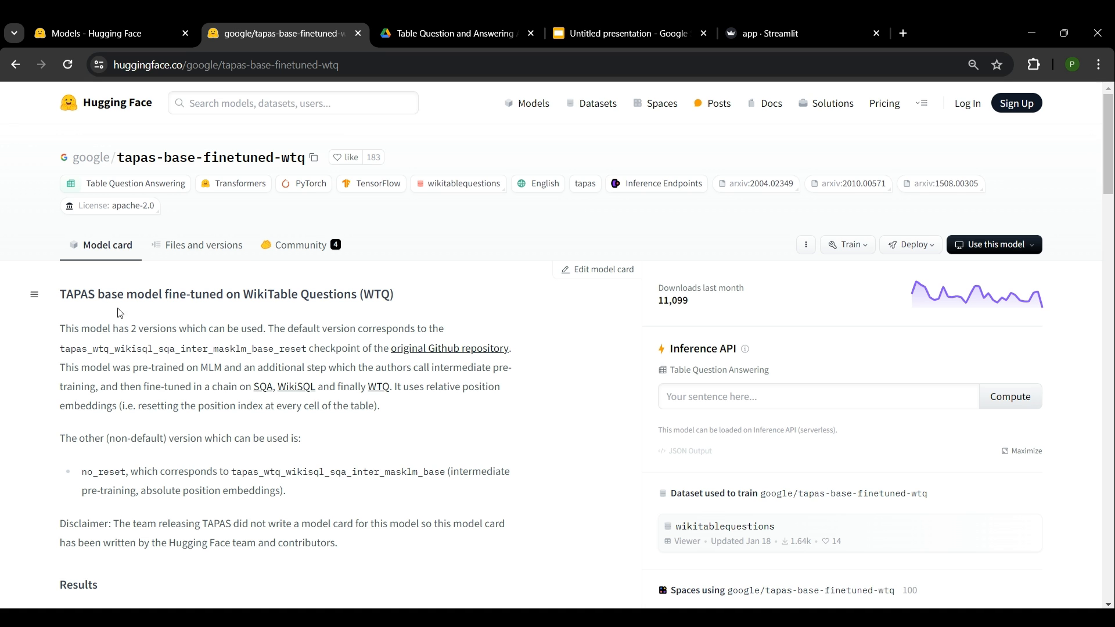
{"action": "mouse_move", "coordinate": [137, 285]}
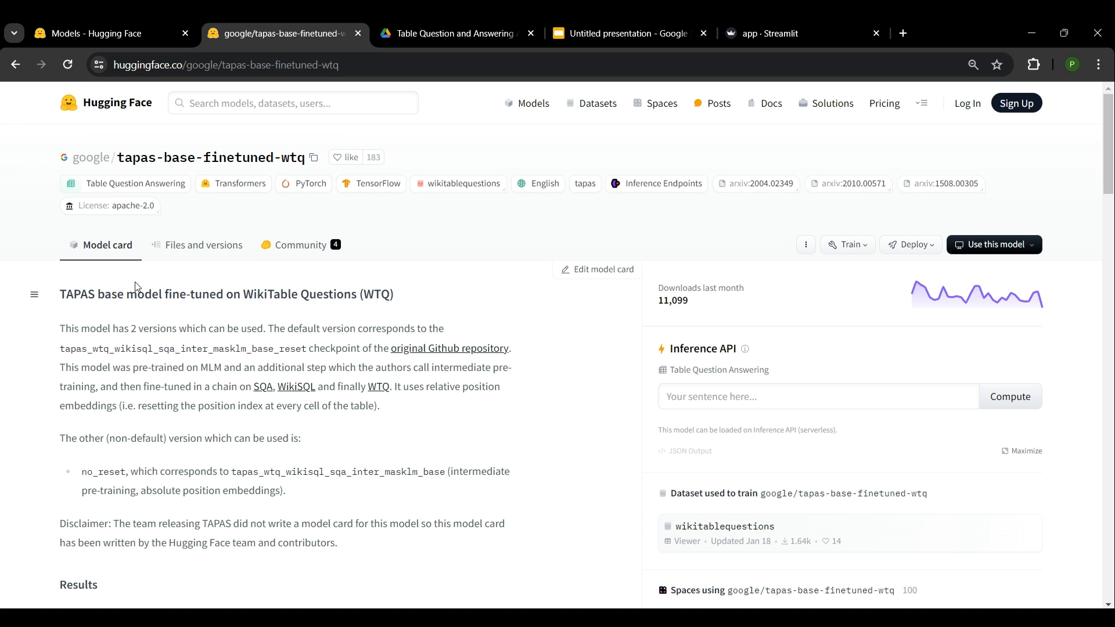
{"action": "scroll", "scroll_direction": "down", "scroll_amount": 3}
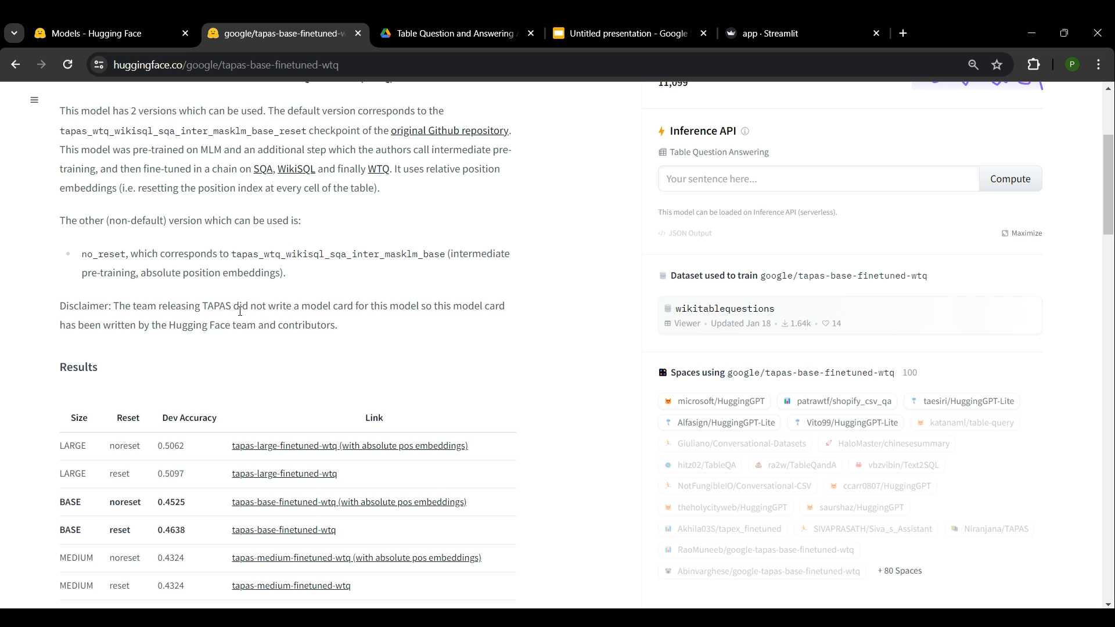
{"action": "scroll", "scroll_direction": "down", "scroll_amount": 3}
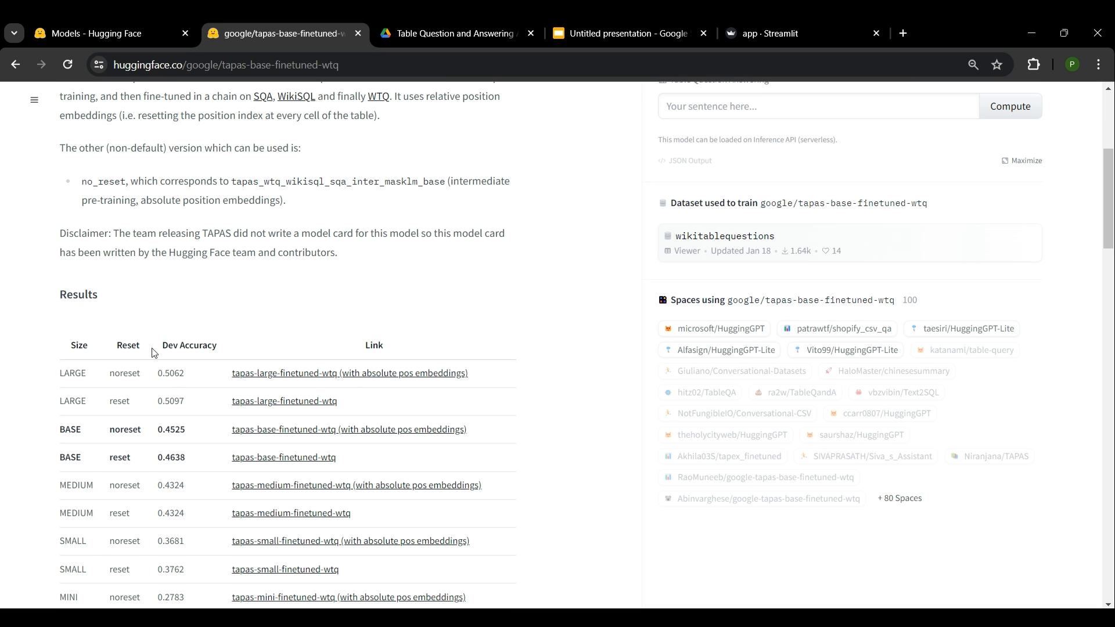
{"action": "mouse_move", "coordinate": [161, 472]}
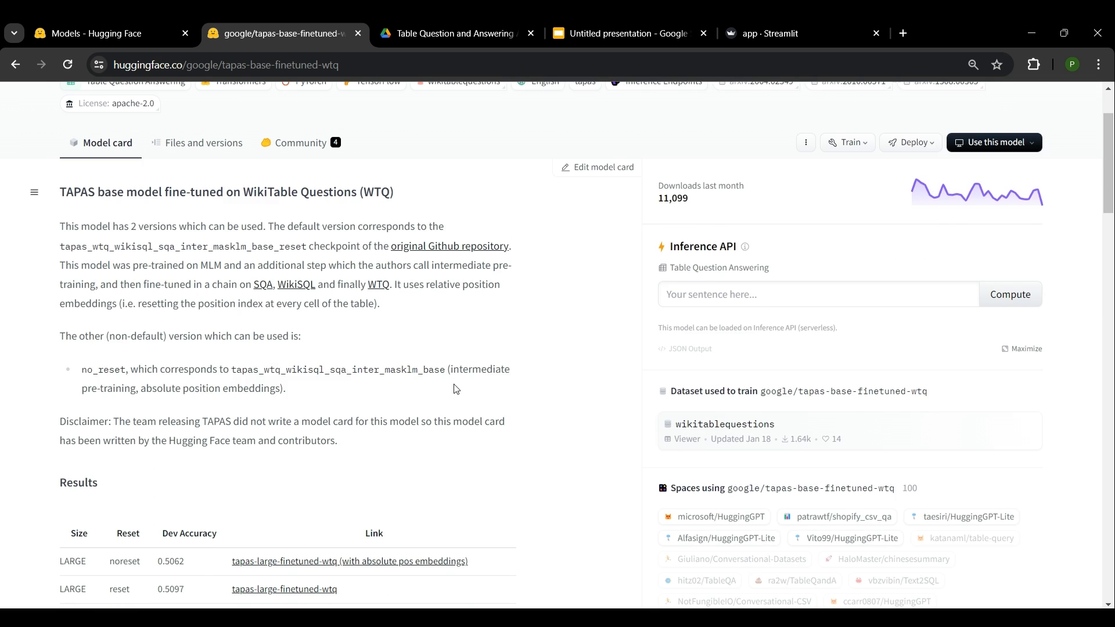
{"action": "scroll", "scroll_direction": "down", "scroll_amount": 3}
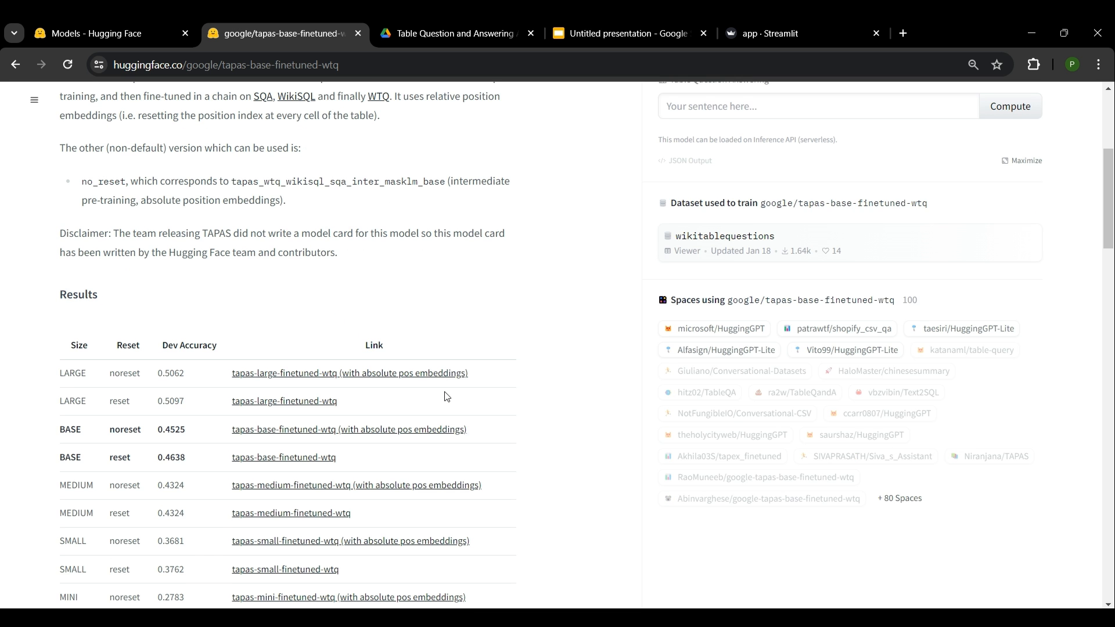
{"action": "scroll", "scroll_direction": "down", "scroll_amount": 3}
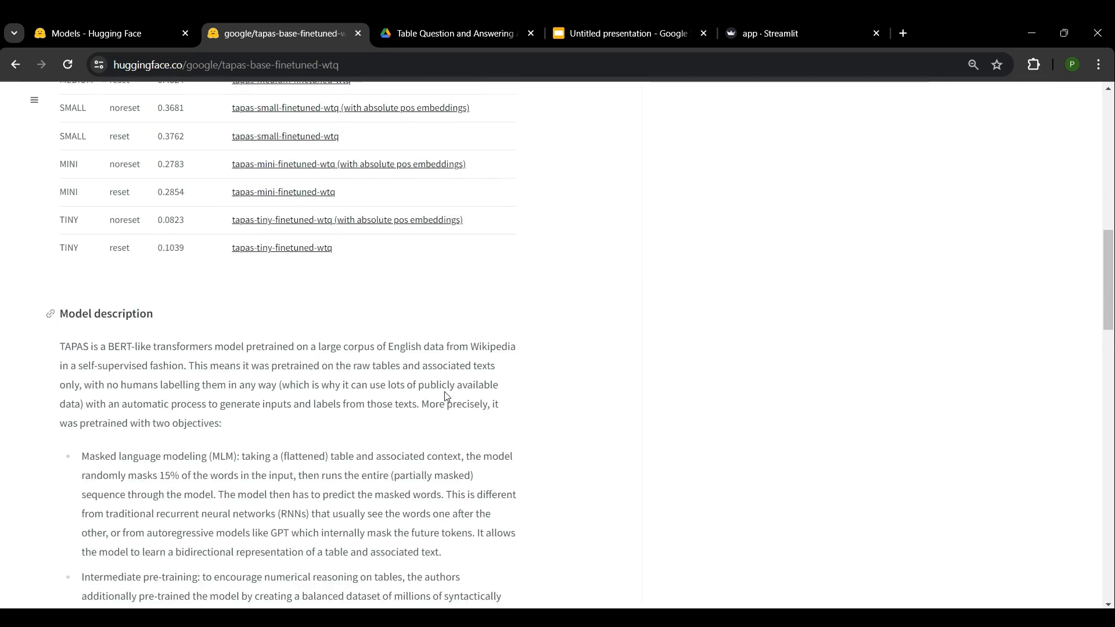
{"action": "scroll", "scroll_direction": "down", "scroll_amount": 3}
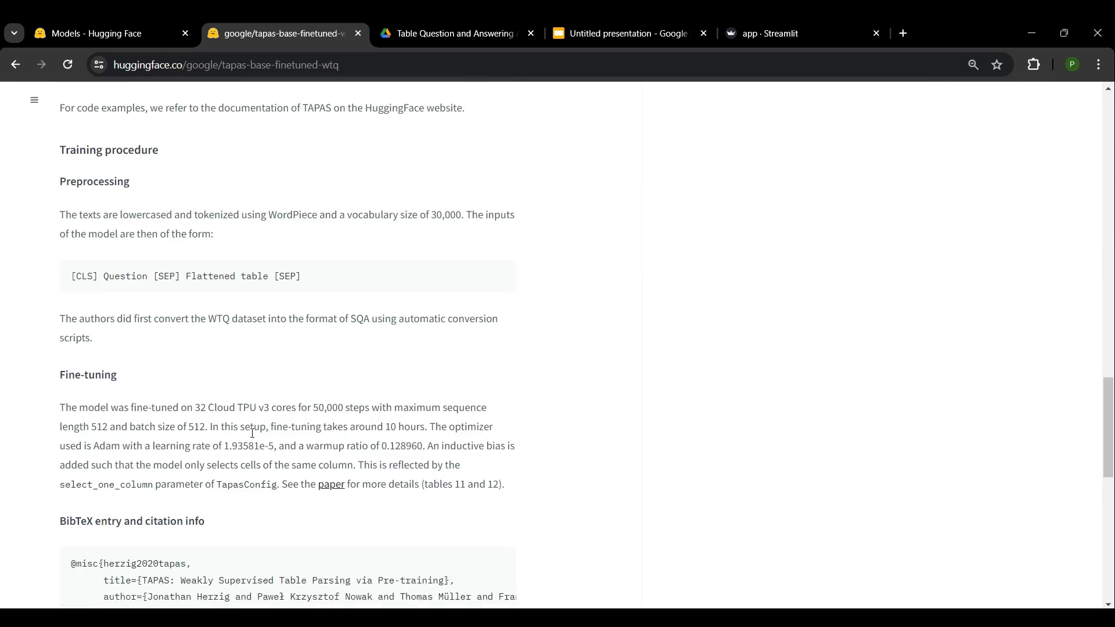
{"action": "scroll", "scroll_direction": "down", "scroll_amount": 3}
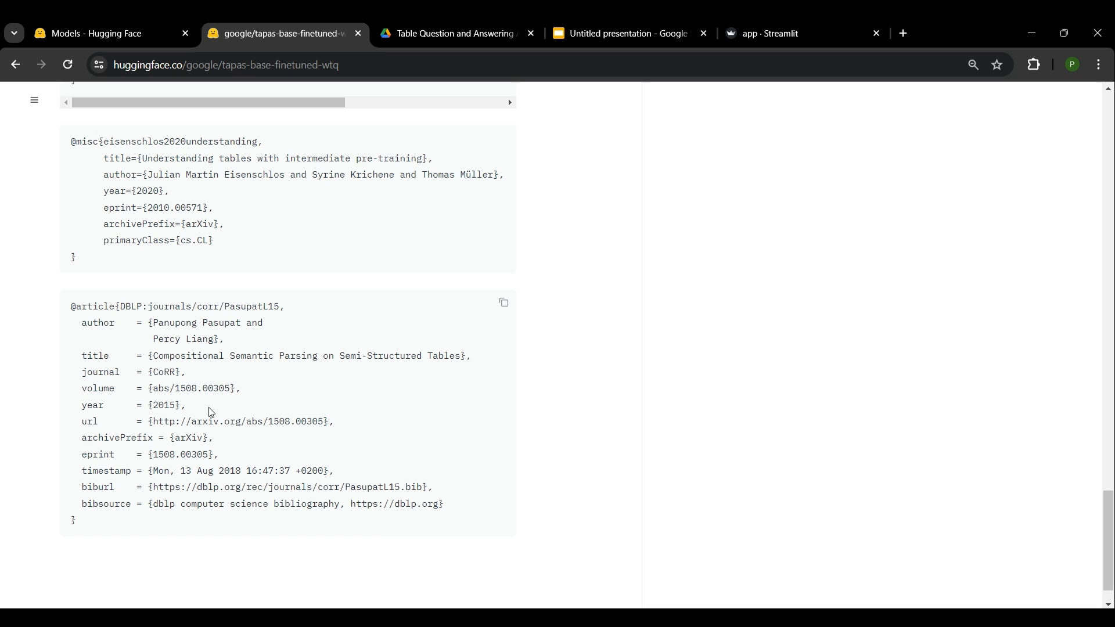
{"action": "mouse_move", "coordinate": [276, 422]}
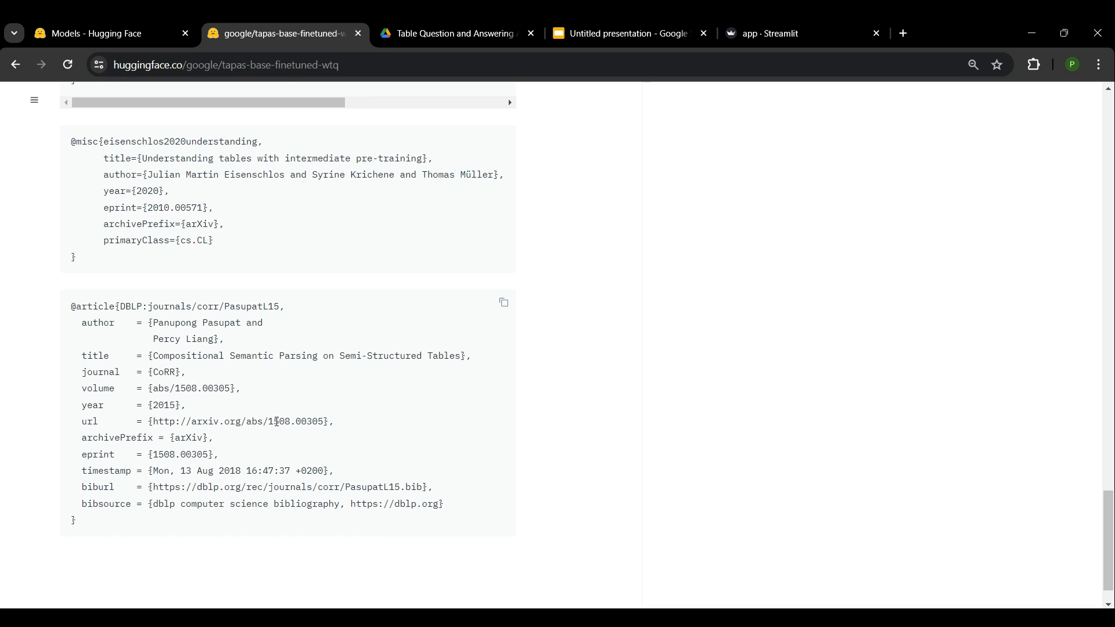
{"action": "mouse_move", "coordinate": [313, 445]}
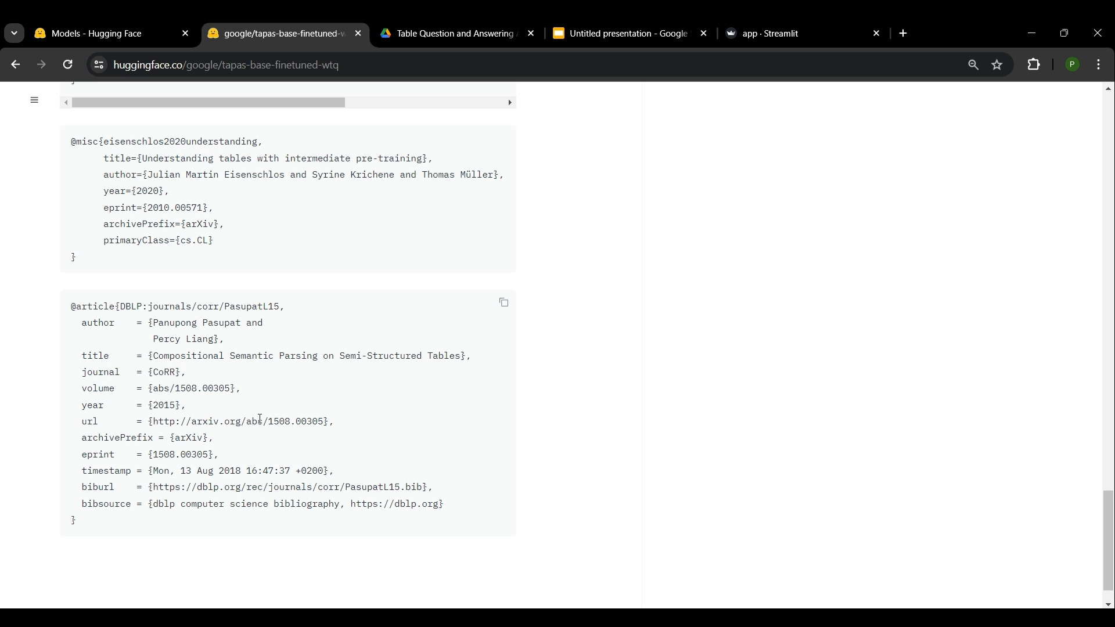
{"action": "scroll", "scroll_direction": "up", "scroll_amount": 3}
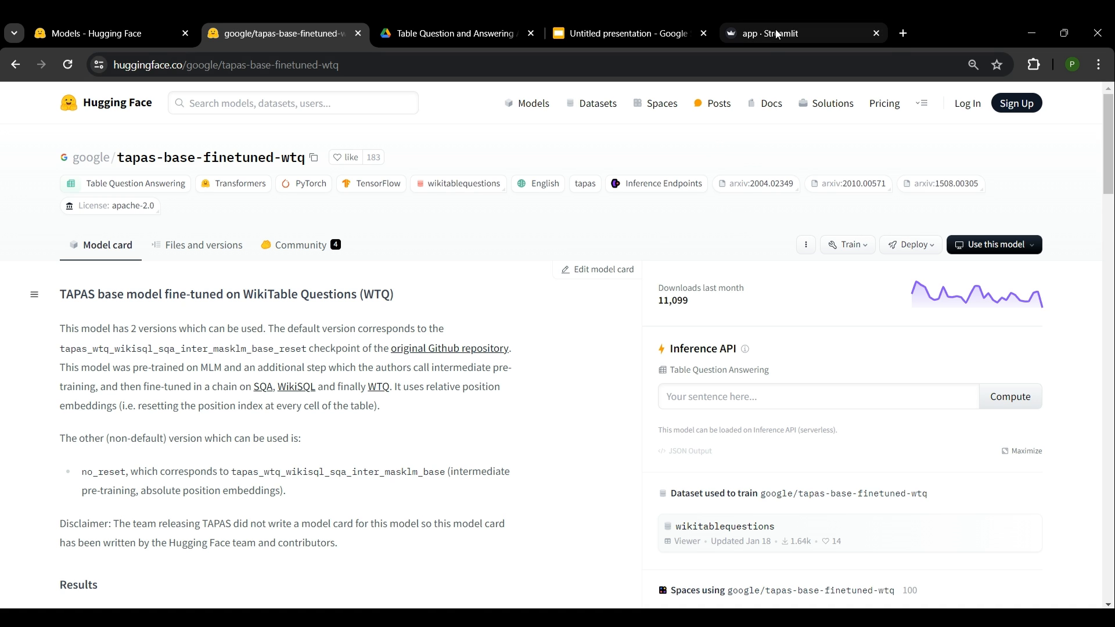
Step: Review the uploaded small_ecommerce_sales_report.csv table in the Sales Report Analysis app
{"action": "left_click", "coordinate": [777, 33]}
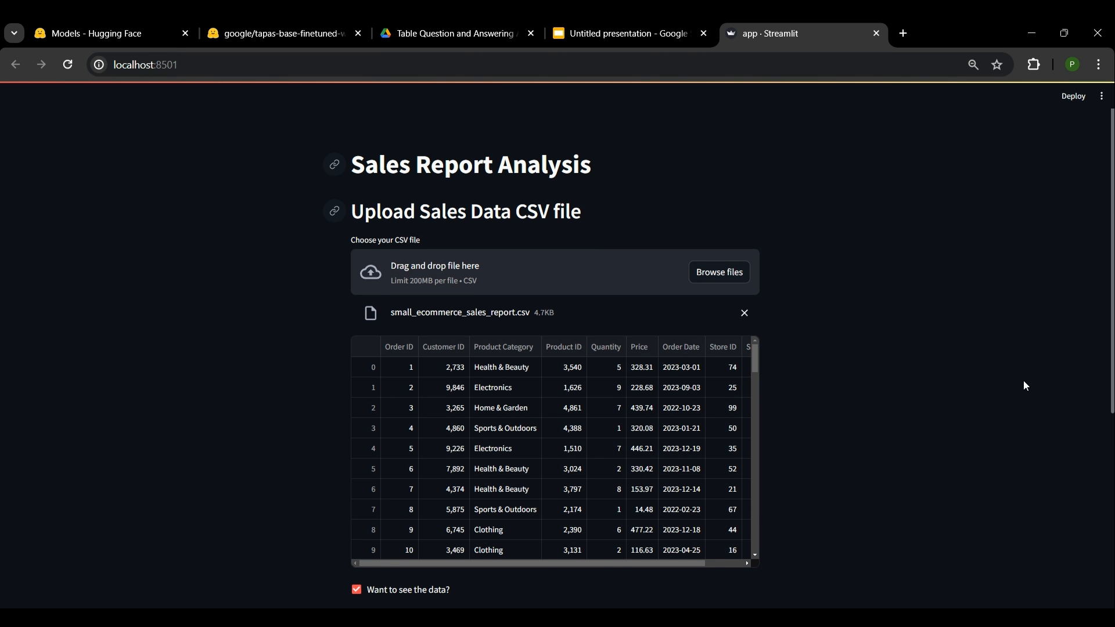
{"action": "mouse_move", "coordinate": [467, 200]}
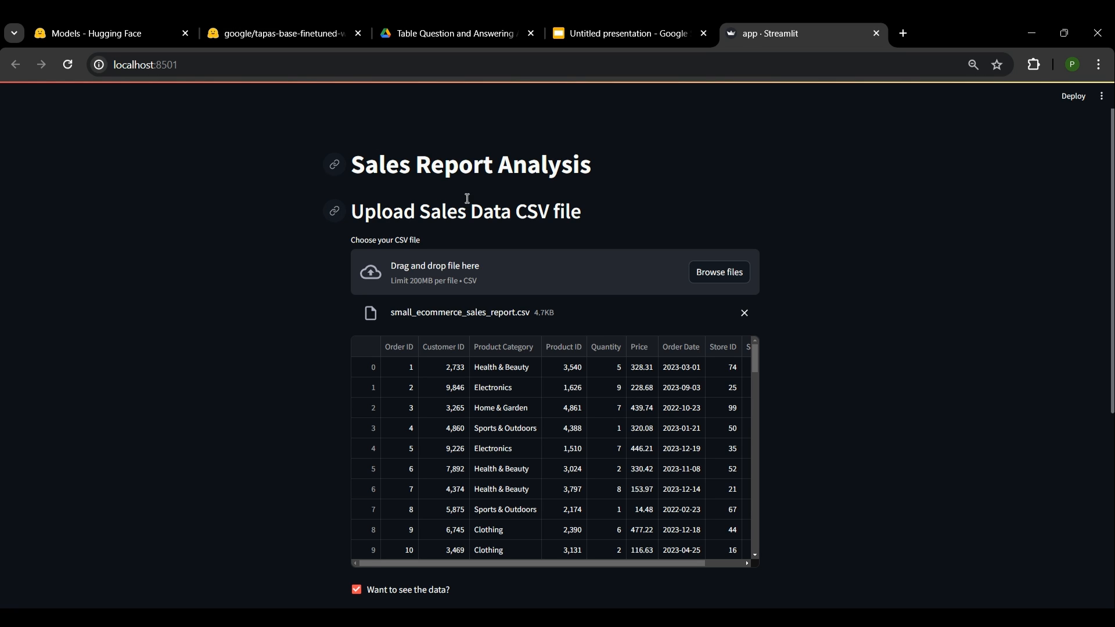
{"action": "mouse_move", "coordinate": [627, 225]}
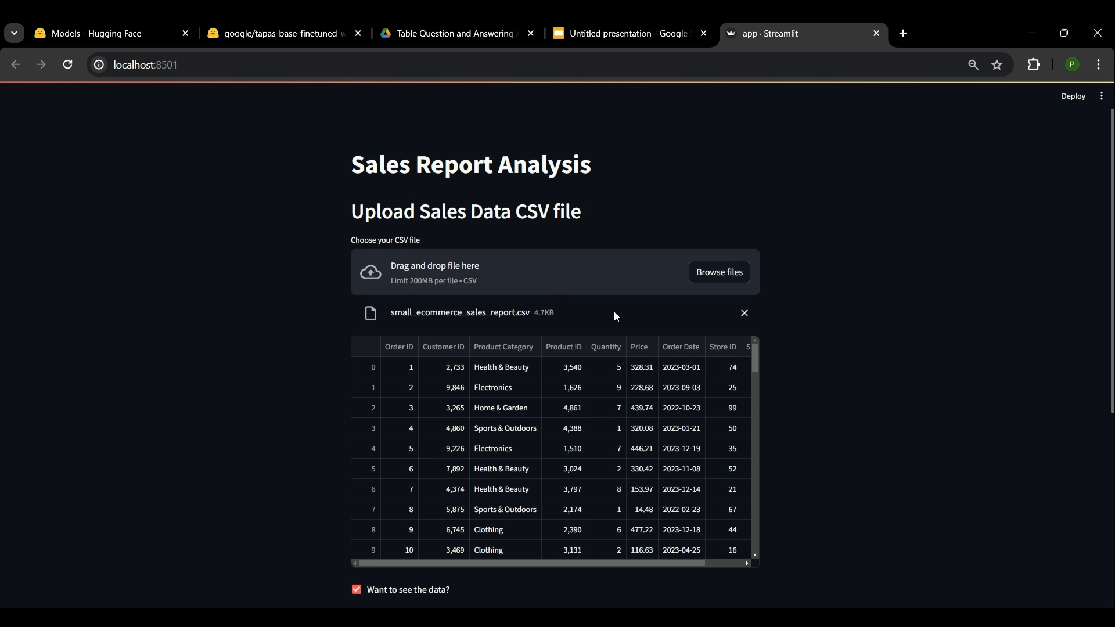
{"action": "mouse_move", "coordinate": [559, 315]}
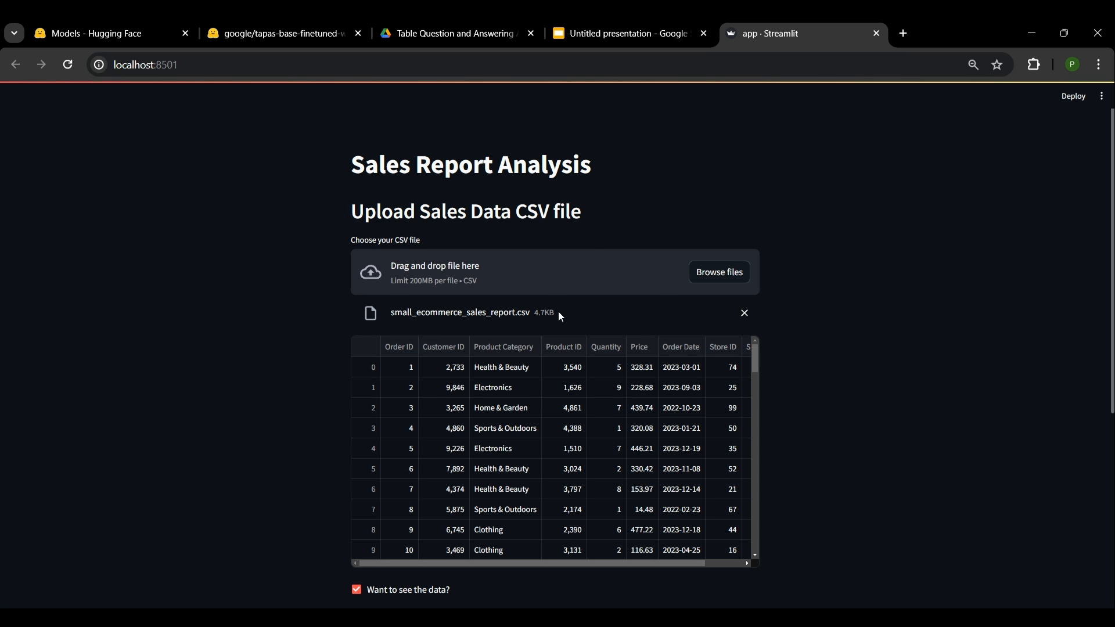
{"action": "scroll", "scroll_direction": "down", "scroll_amount": 3}
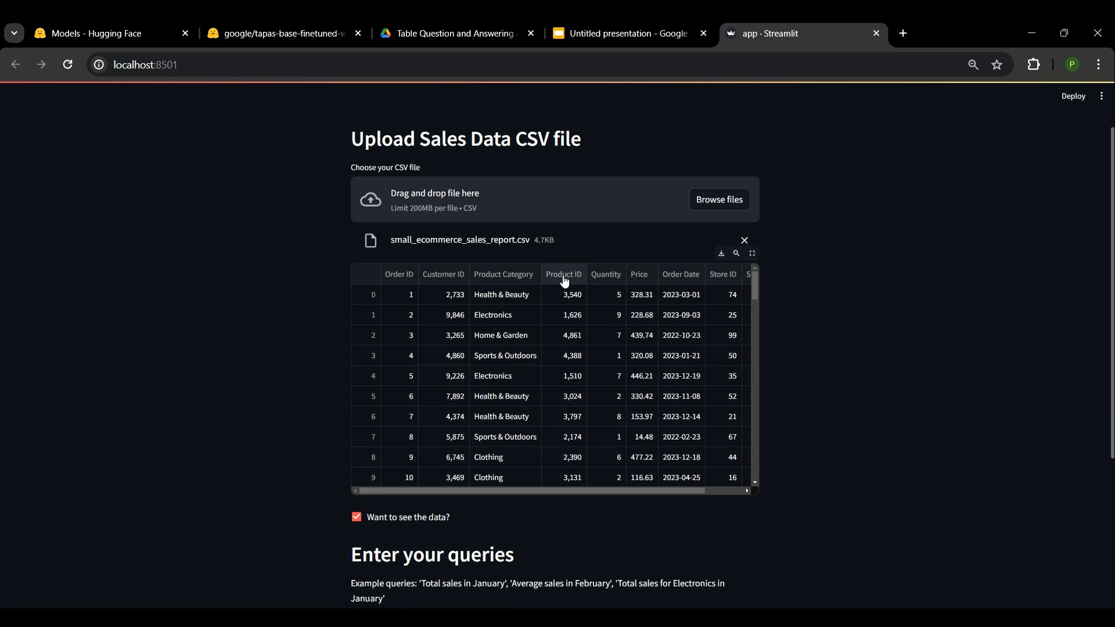
{"action": "mouse_move", "coordinate": [682, 282]}
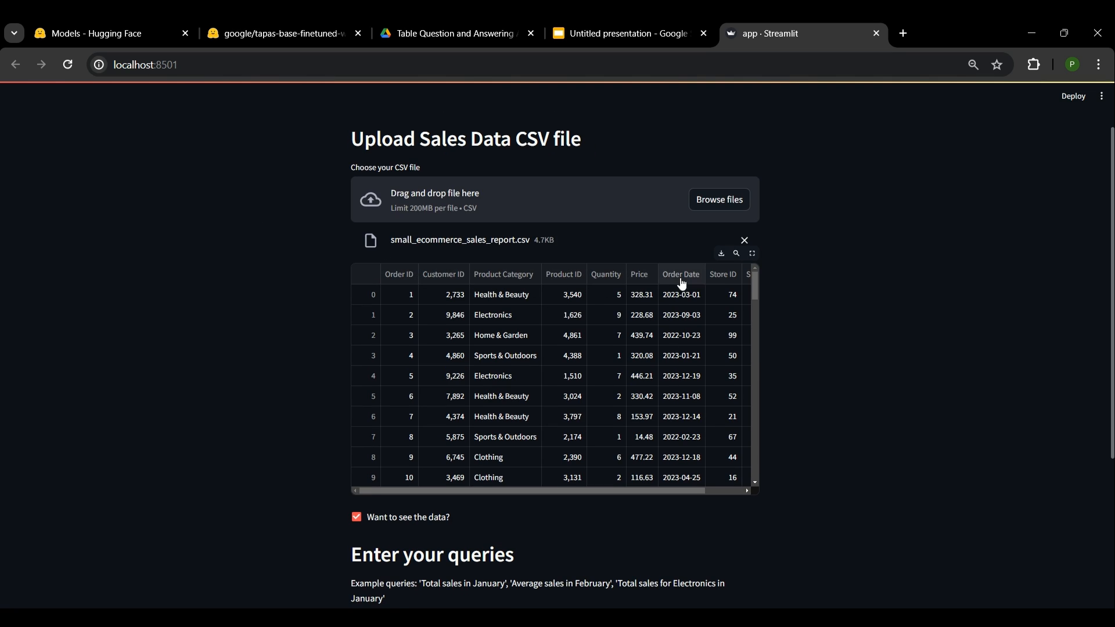
{"action": "scroll", "scroll_direction": "right", "scroll_amount": 3}
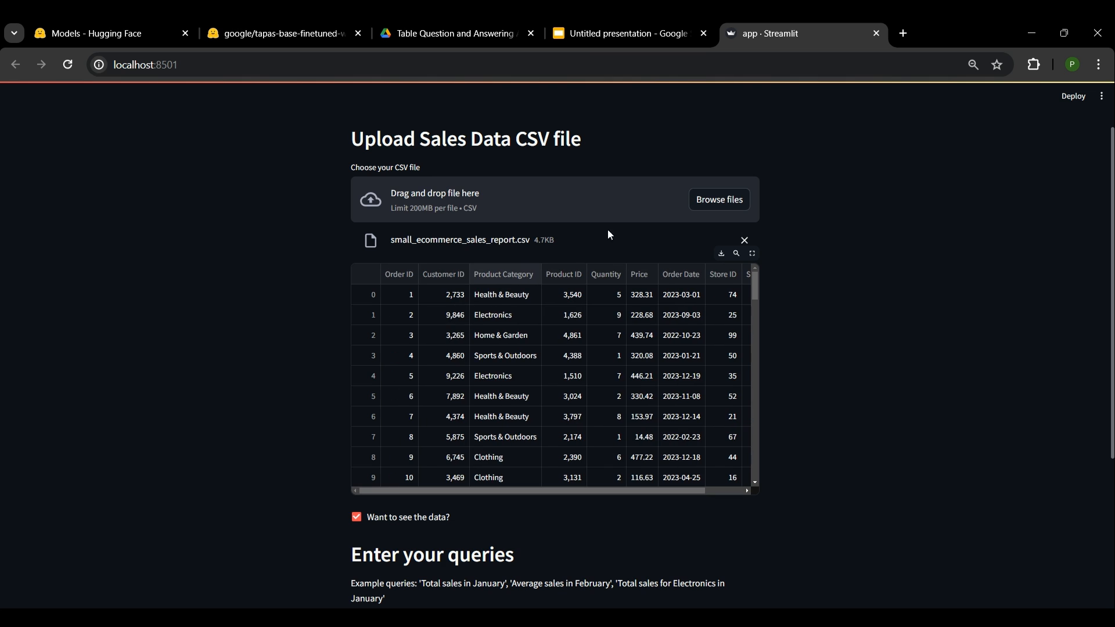
{"action": "scroll", "scroll_direction": "down", "scroll_amount": 3}
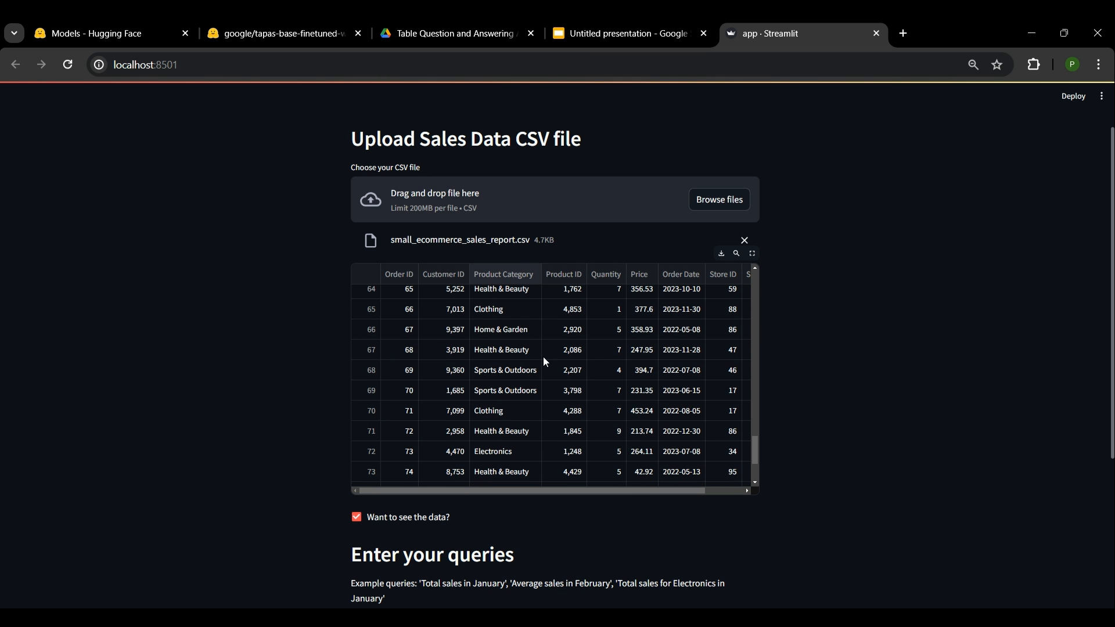
{"action": "scroll", "scroll_direction": "up", "scroll_amount": 3}
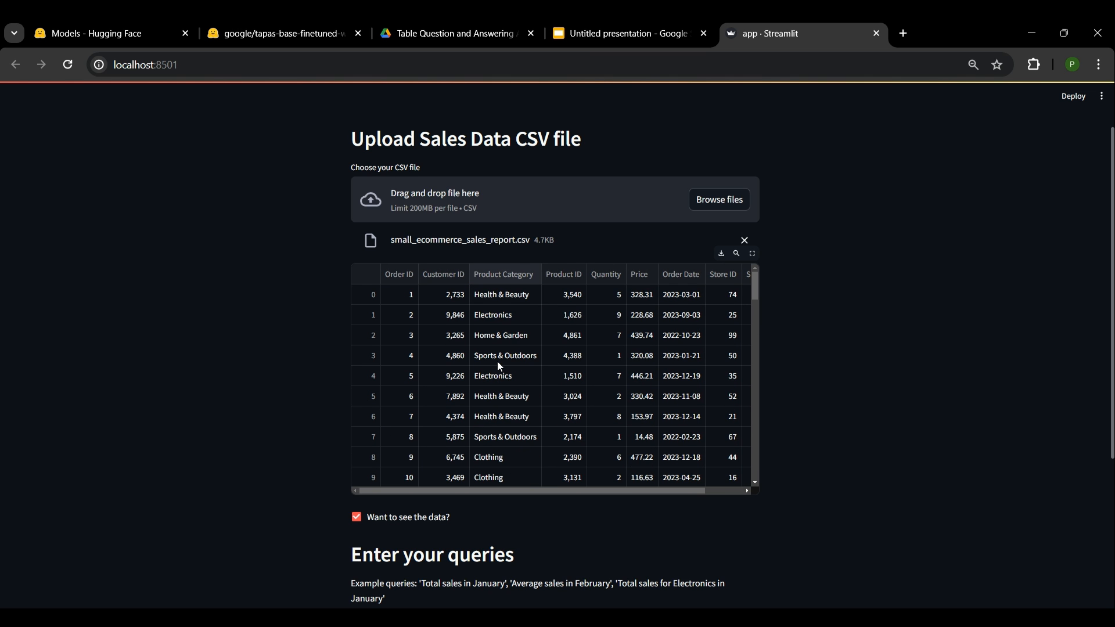
{"action": "mouse_move", "coordinate": [333, 378]}
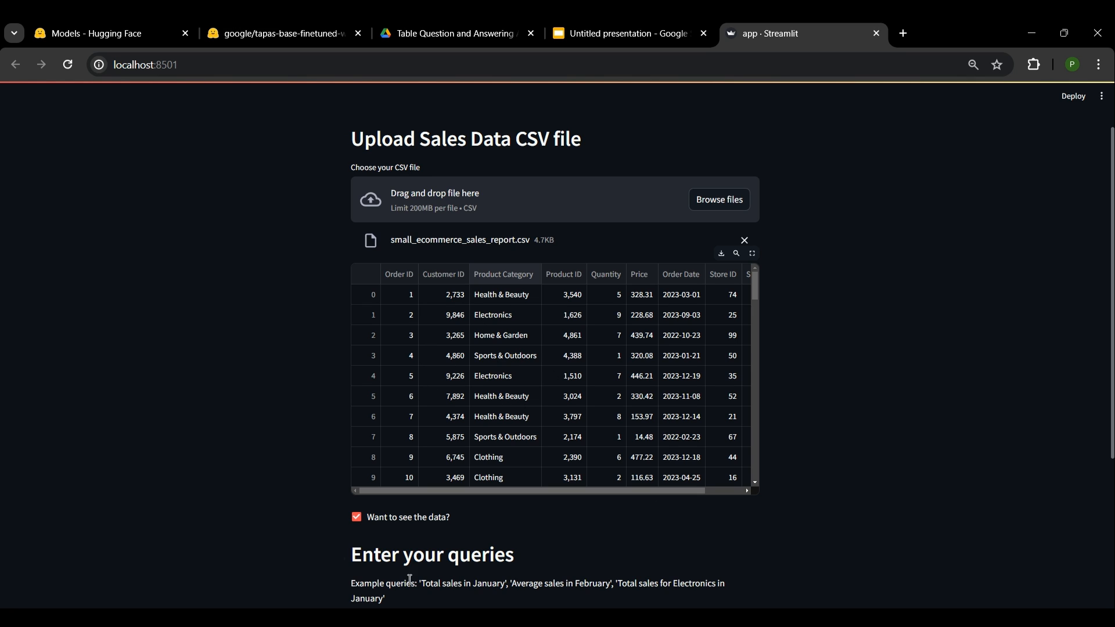
{"action": "mouse_move", "coordinate": [478, 441]}
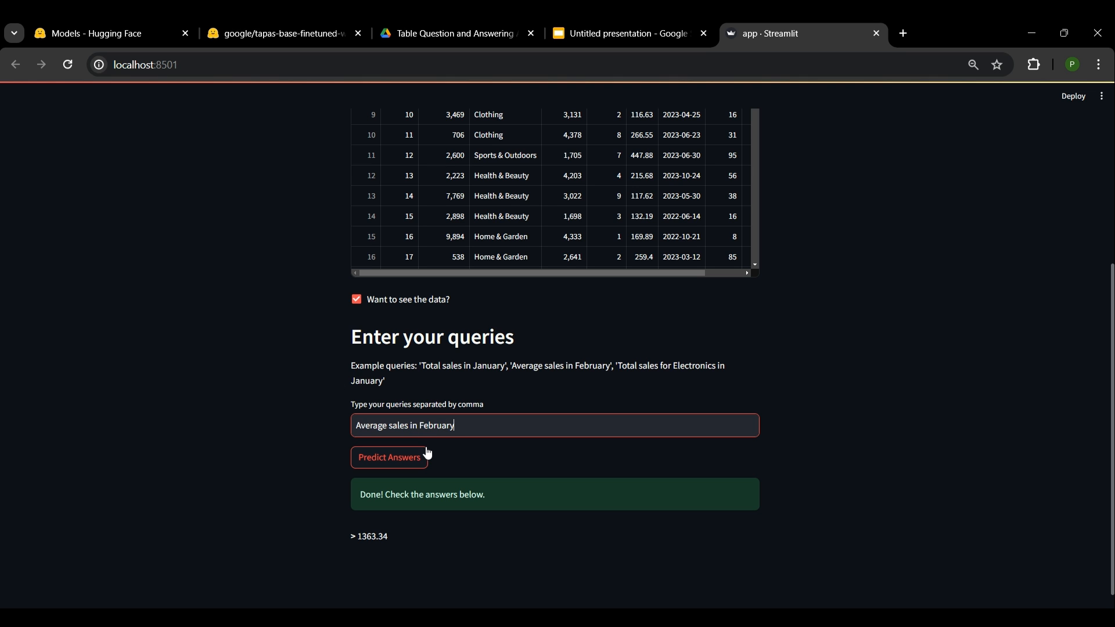
{"action": "left_click", "coordinate": [1101, 95]}
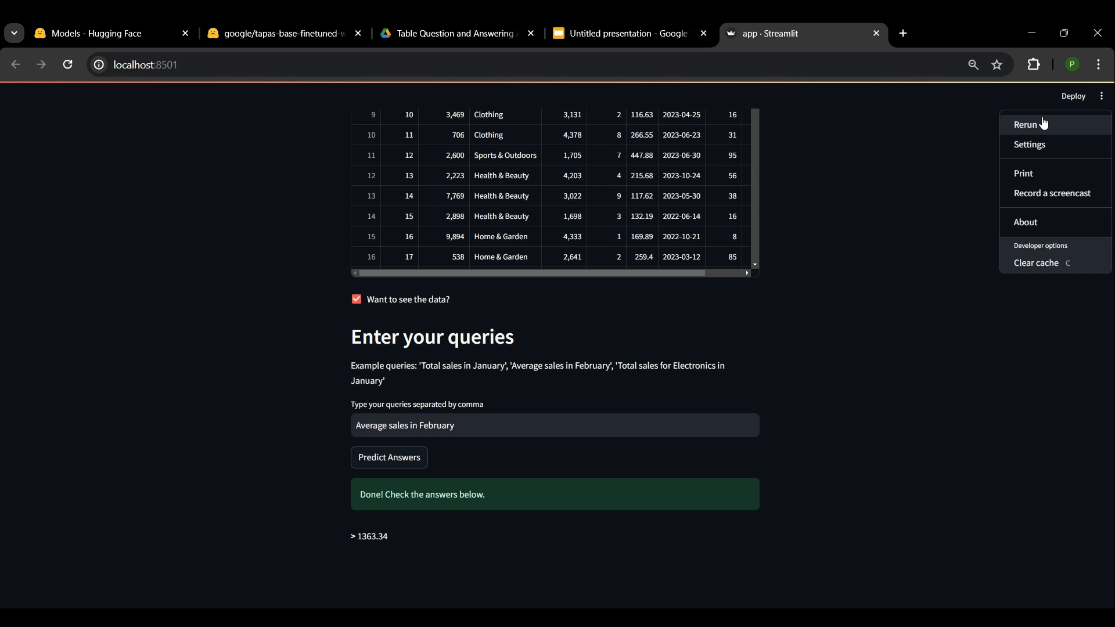
{"action": "left_click", "coordinate": [1024, 124]}
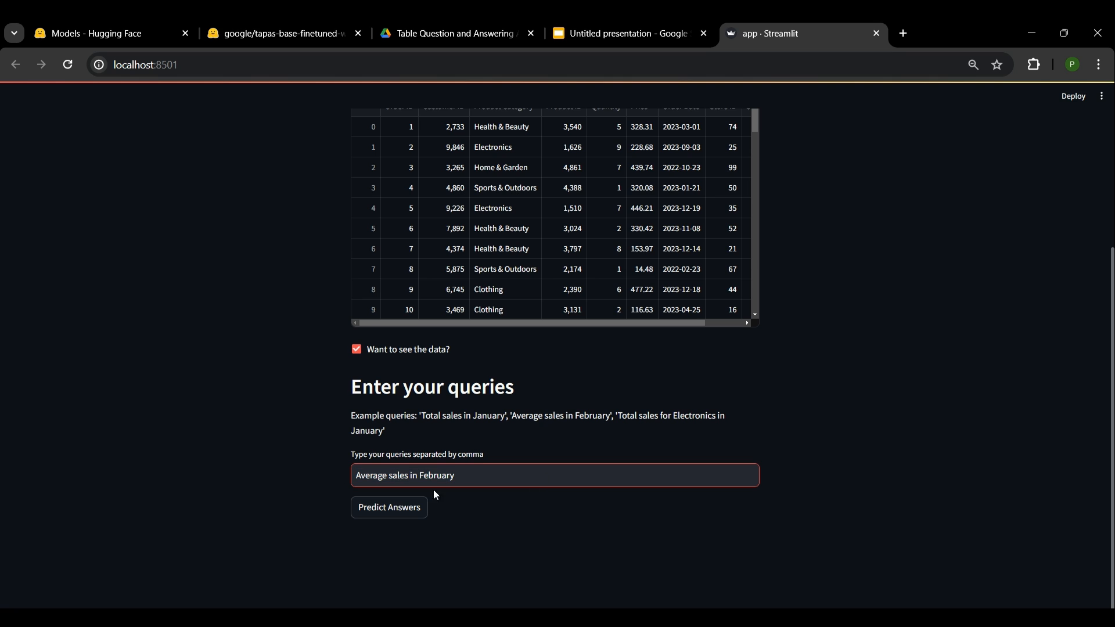
{"action": "mouse_move", "coordinate": [390, 465]}
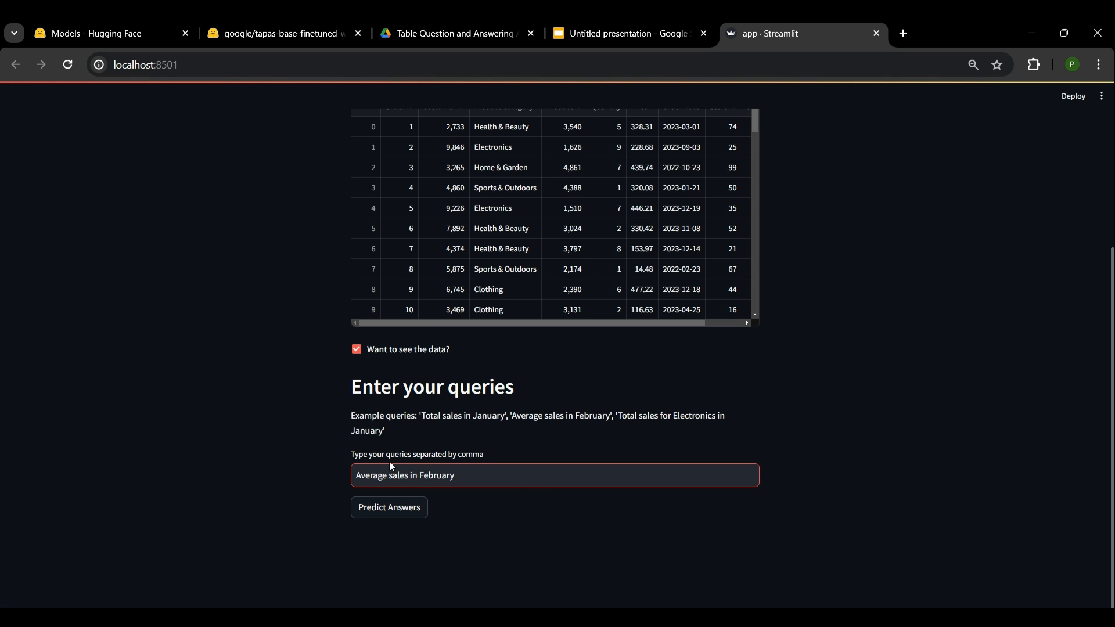
{"action": "left_click", "coordinate": [389, 508]}
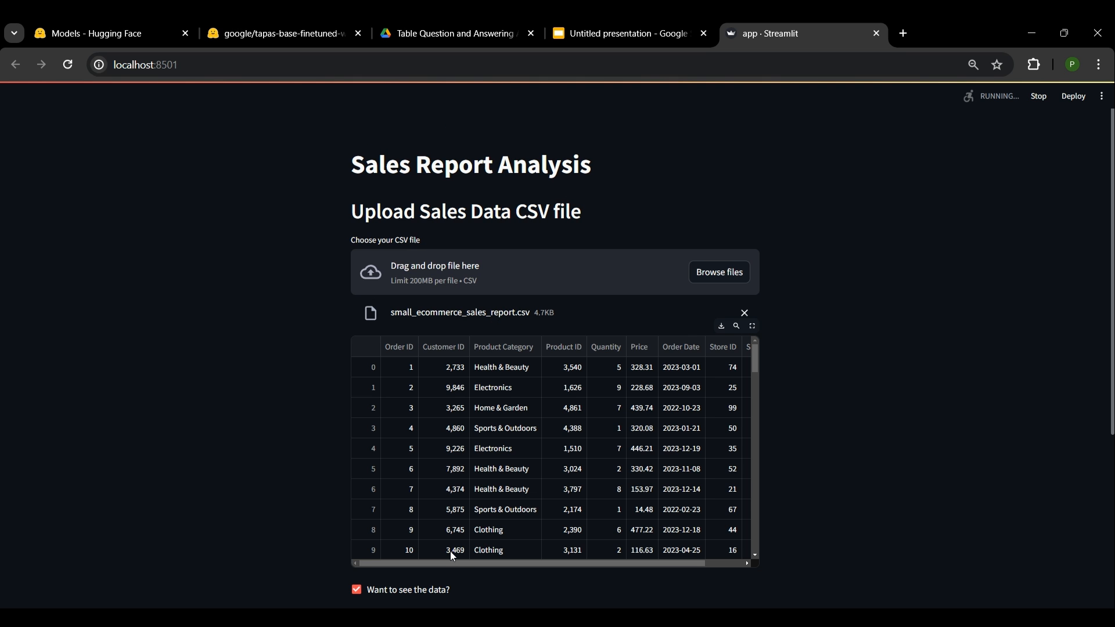
{"action": "left_click", "coordinate": [389, 483]}
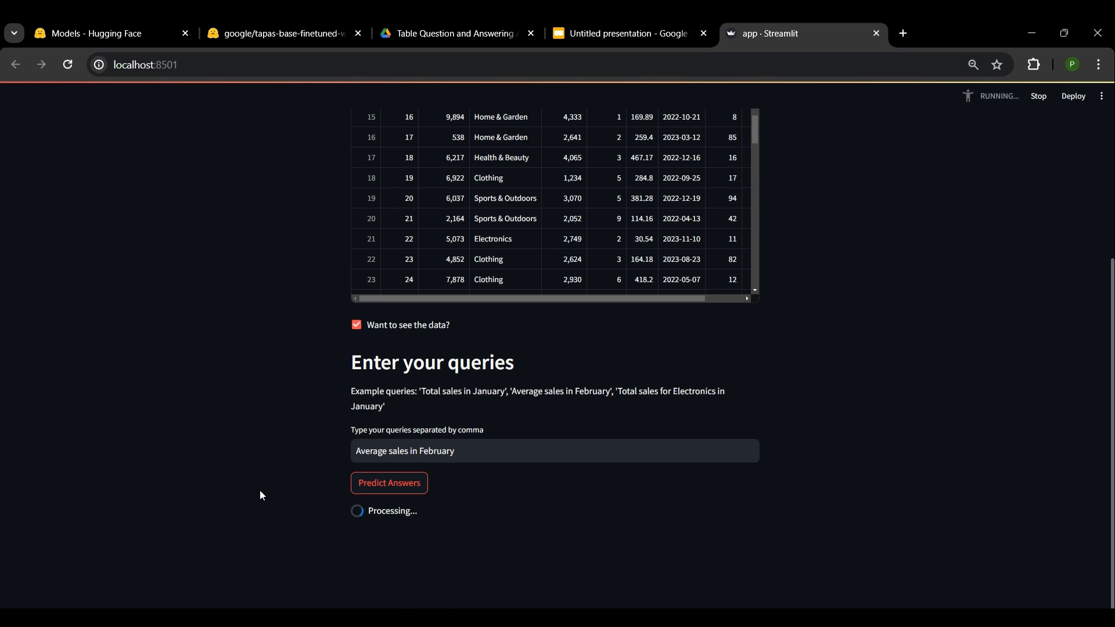
{"action": "mouse_move", "coordinate": [398, 541]}
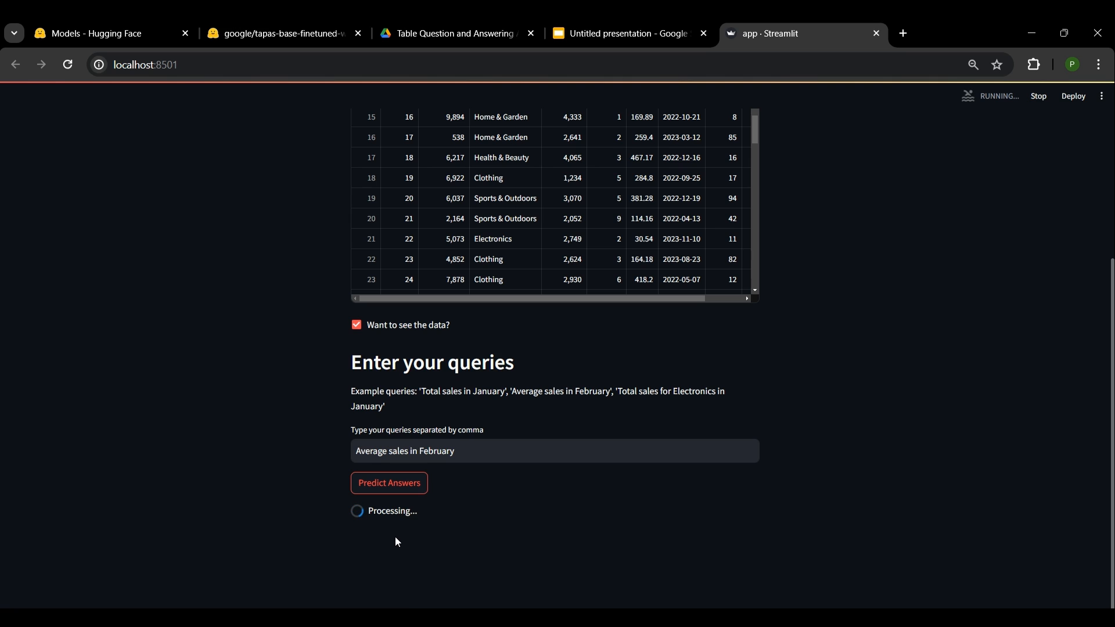
{"action": "mouse_move", "coordinate": [437, 523]}
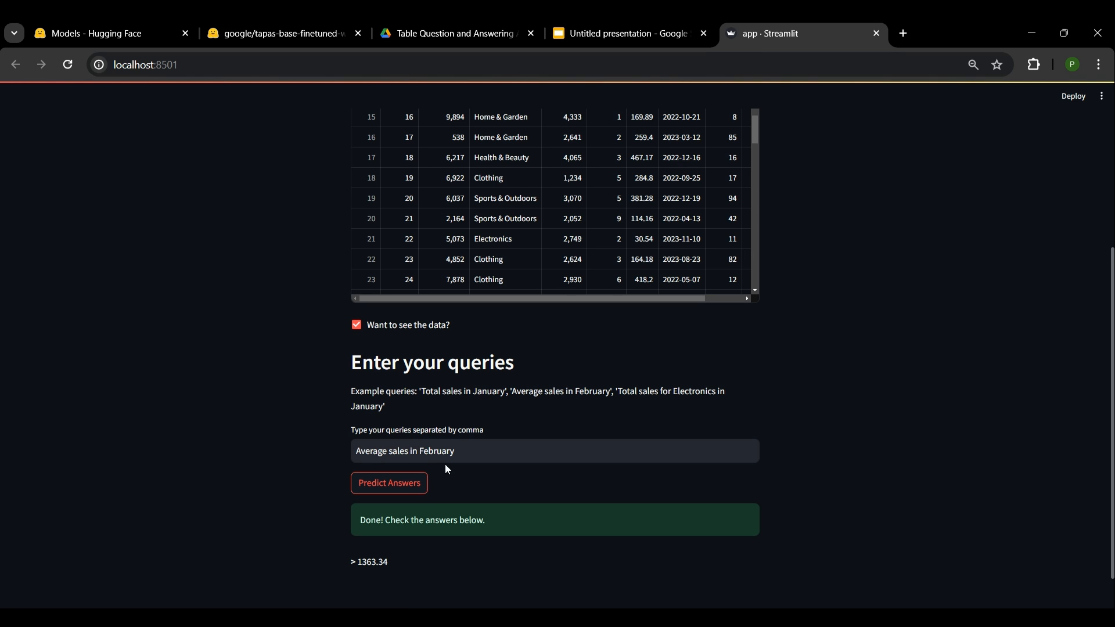
{"action": "mouse_move", "coordinate": [370, 518]}
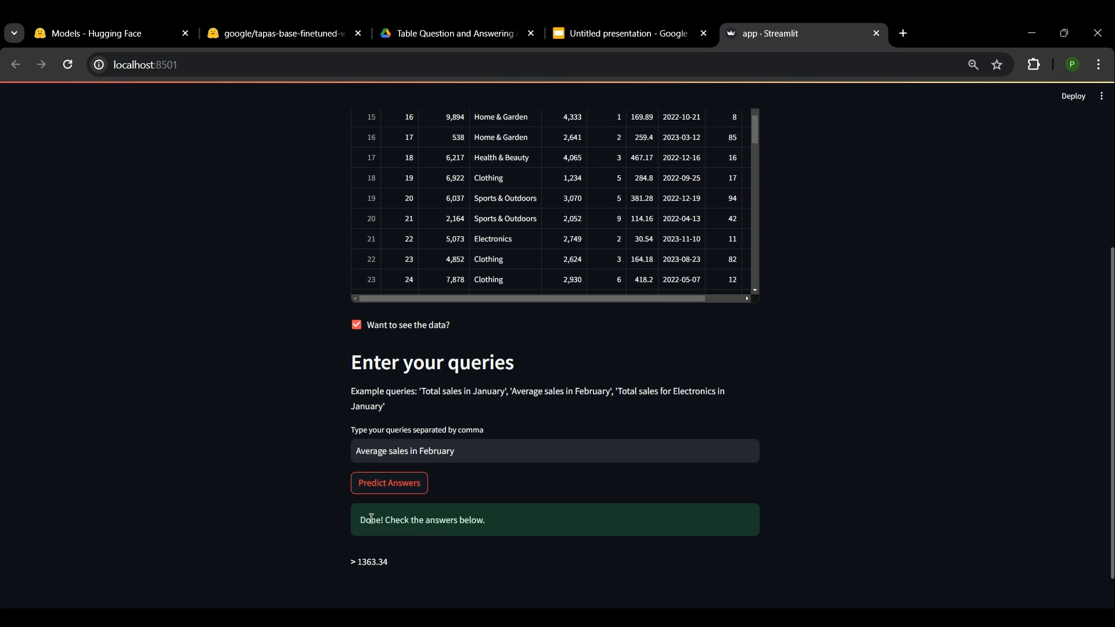
{"action": "mouse_move", "coordinate": [416, 588]}
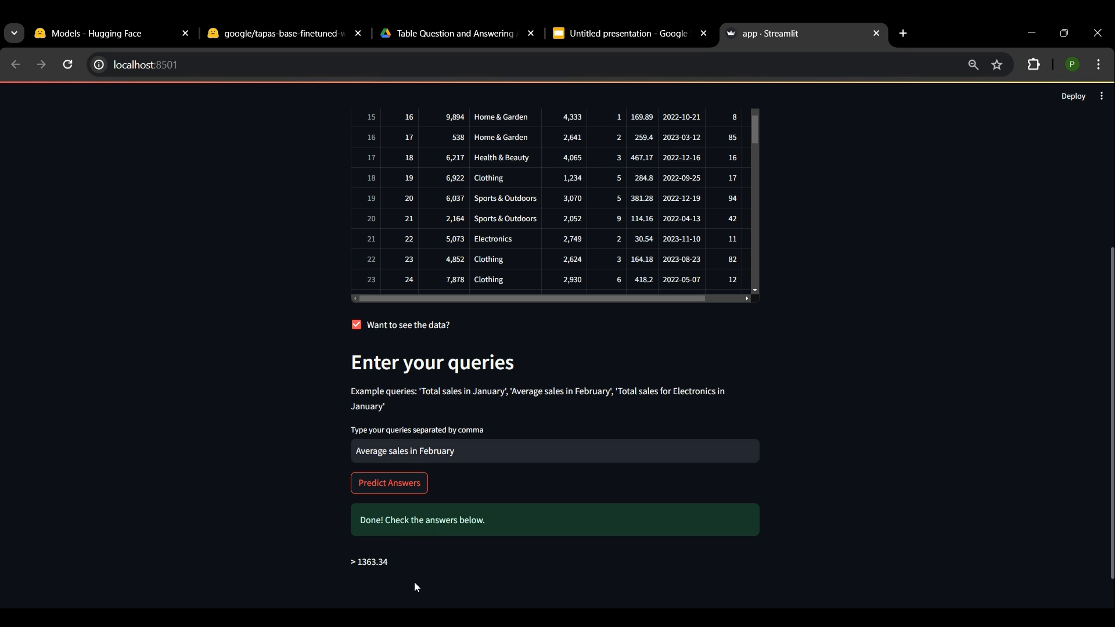
{"action": "mouse_move", "coordinate": [396, 573]}
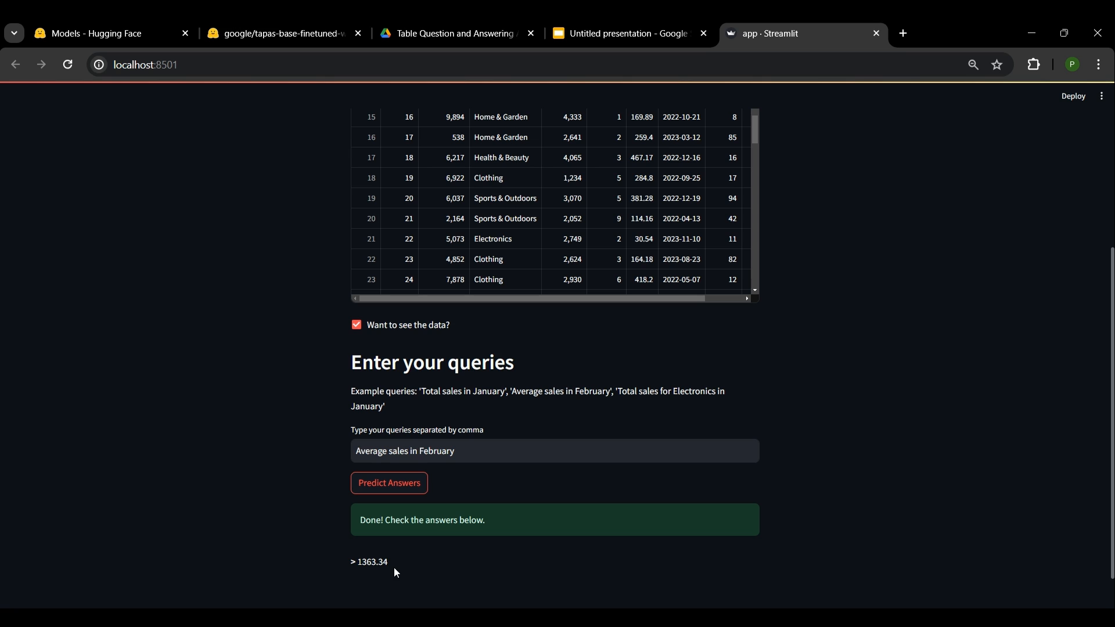
{"action": "mouse_move", "coordinate": [460, 389]}
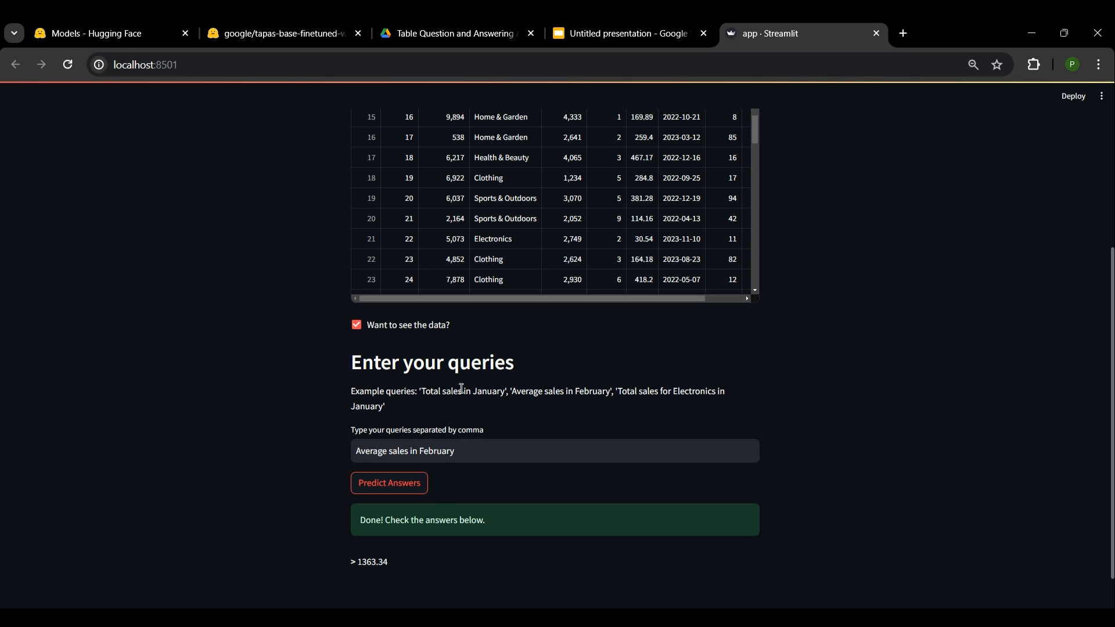
Step: Replace the query with 'Total sales' and get the predicted answer 109066.89000000003
{"action": "double_click", "coordinate": [432, 391]}
{"action": "type", "text": "Total sales"}
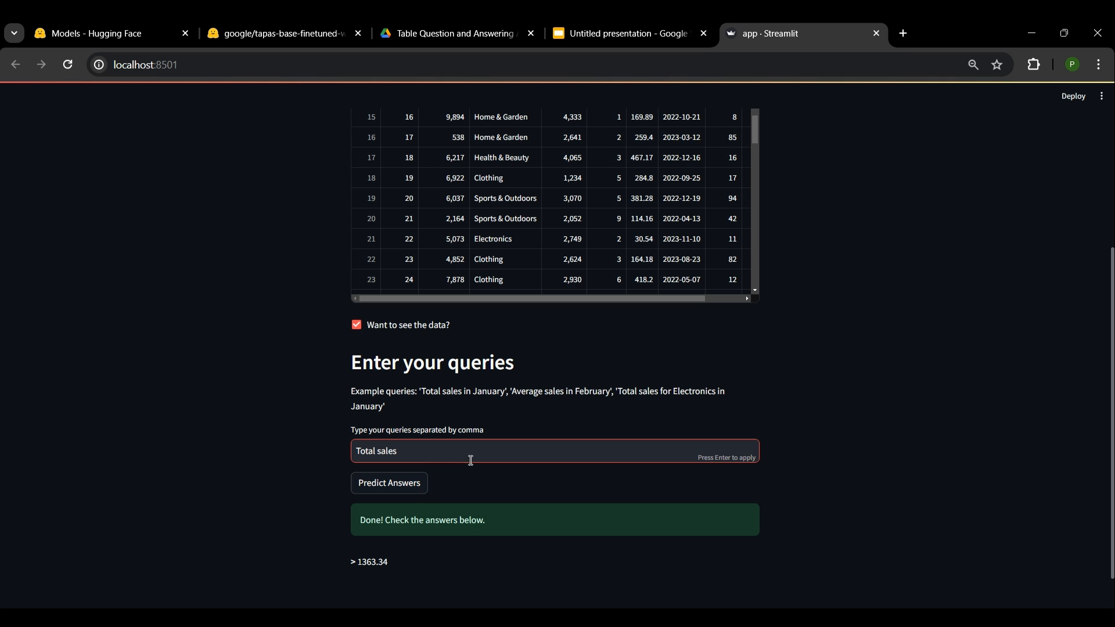
{"action": "left_click", "coordinate": [389, 484]}
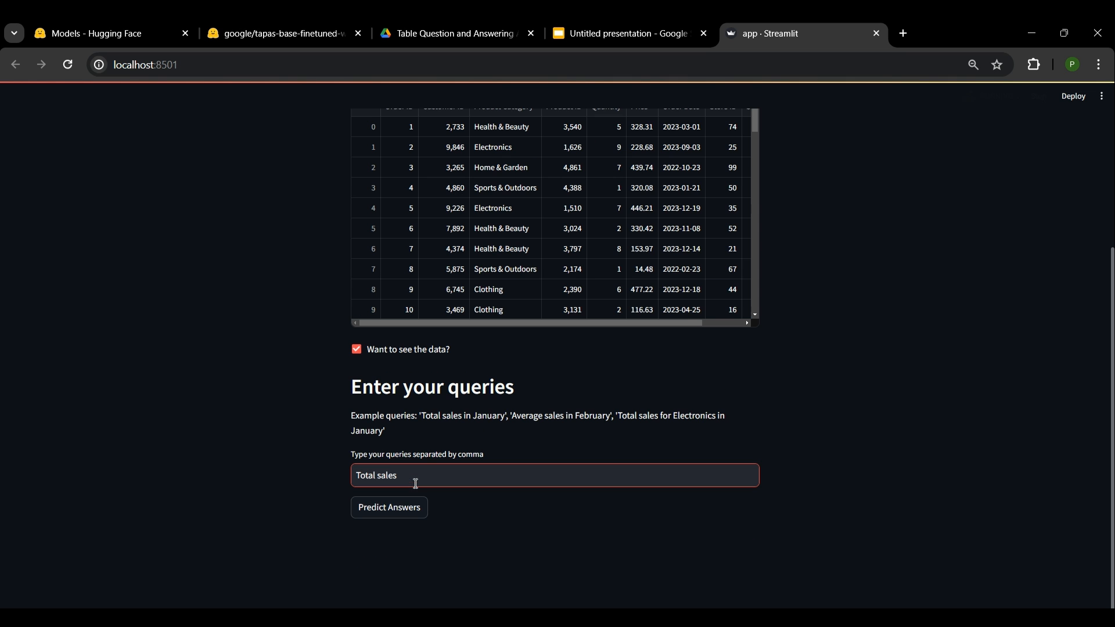
{"action": "left_click", "coordinate": [389, 508]}
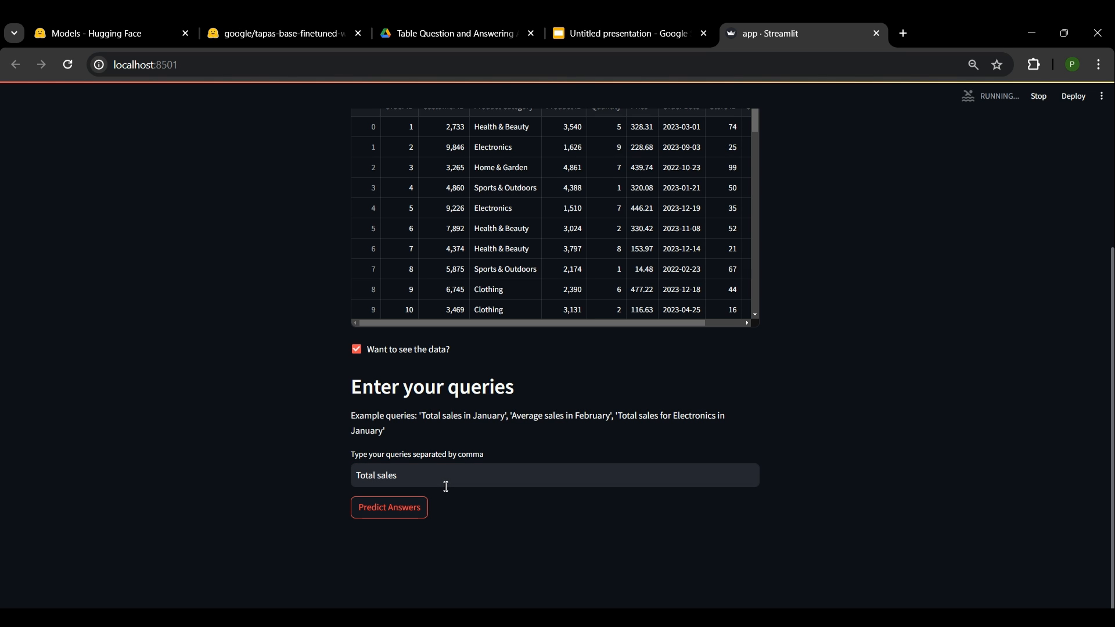
{"action": "left_click", "coordinate": [389, 508]}
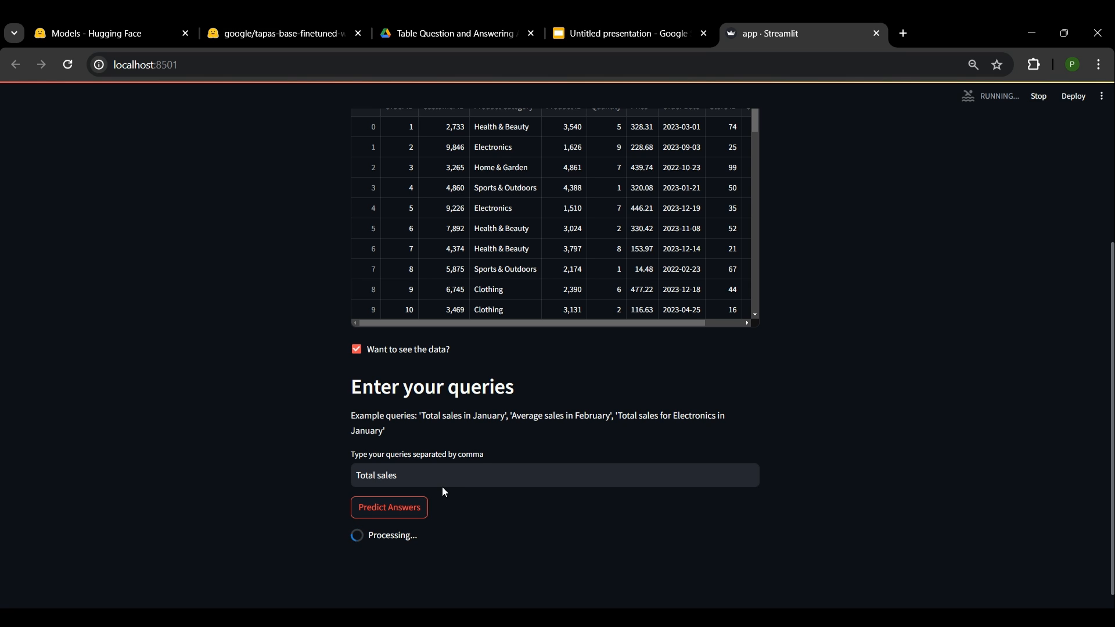
{"action": "left_click", "coordinate": [389, 507]}
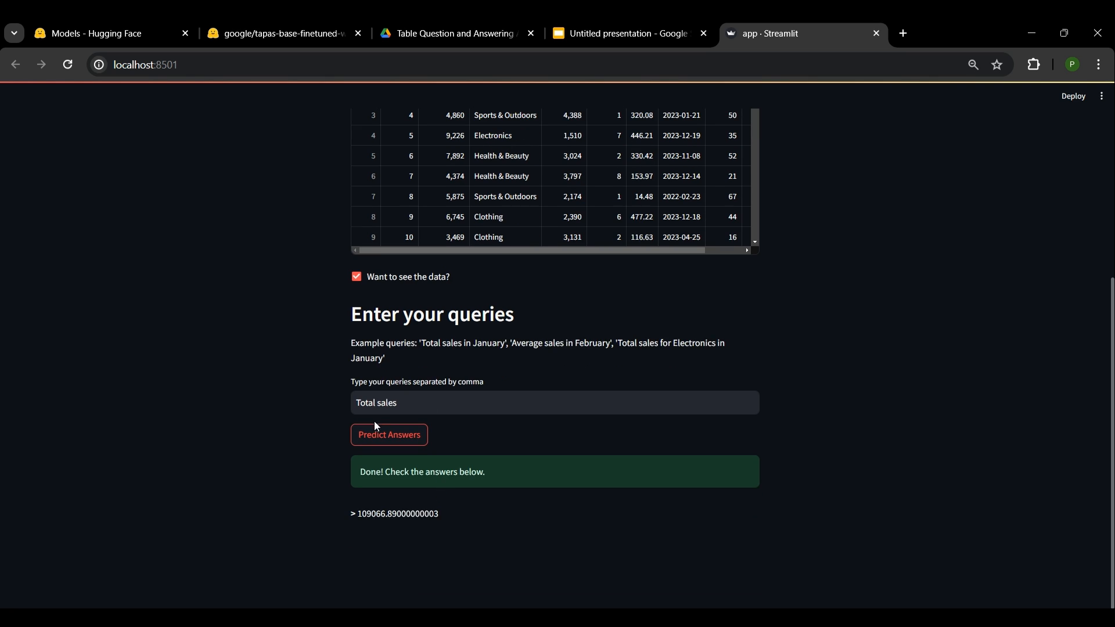
{"action": "mouse_move", "coordinate": [381, 525]}
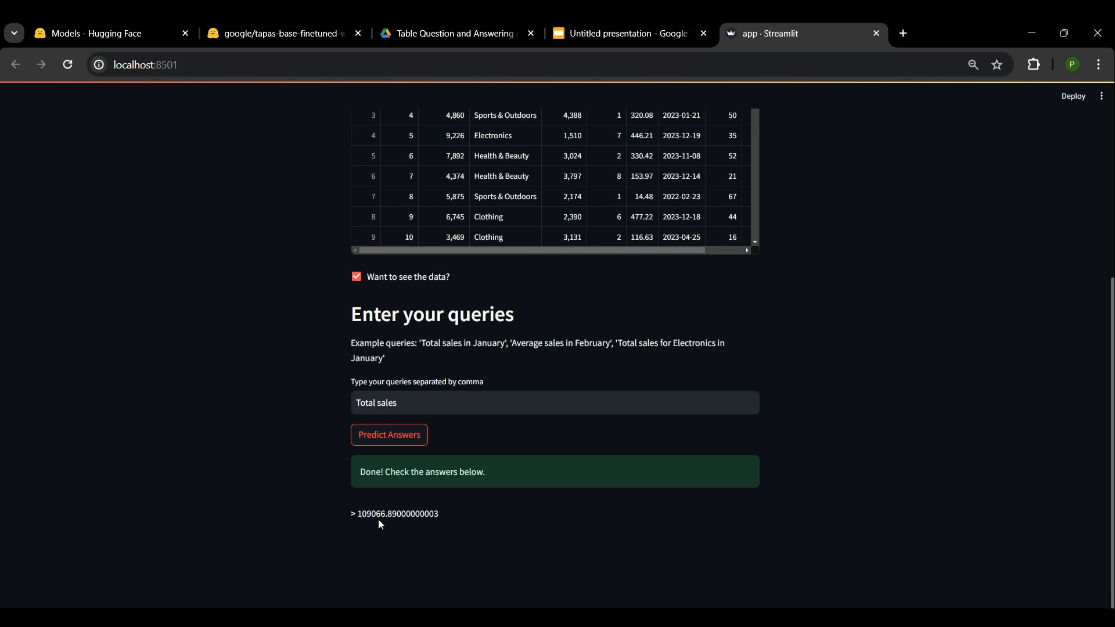
{"action": "double_click", "coordinate": [367, 513]}
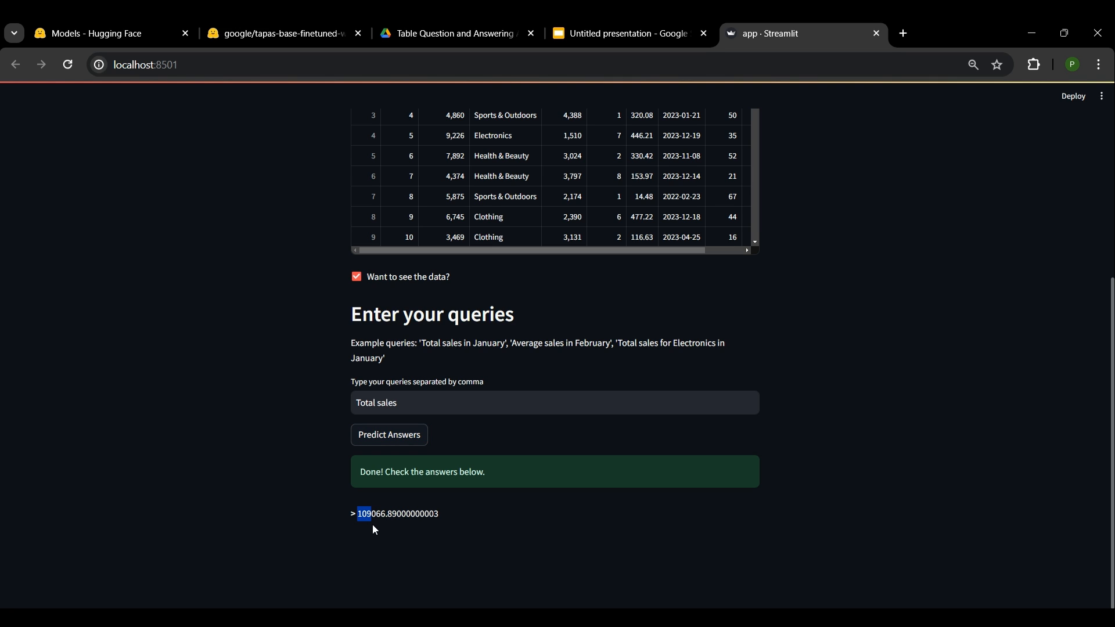
{"action": "mouse_move", "coordinate": [447, 476]}
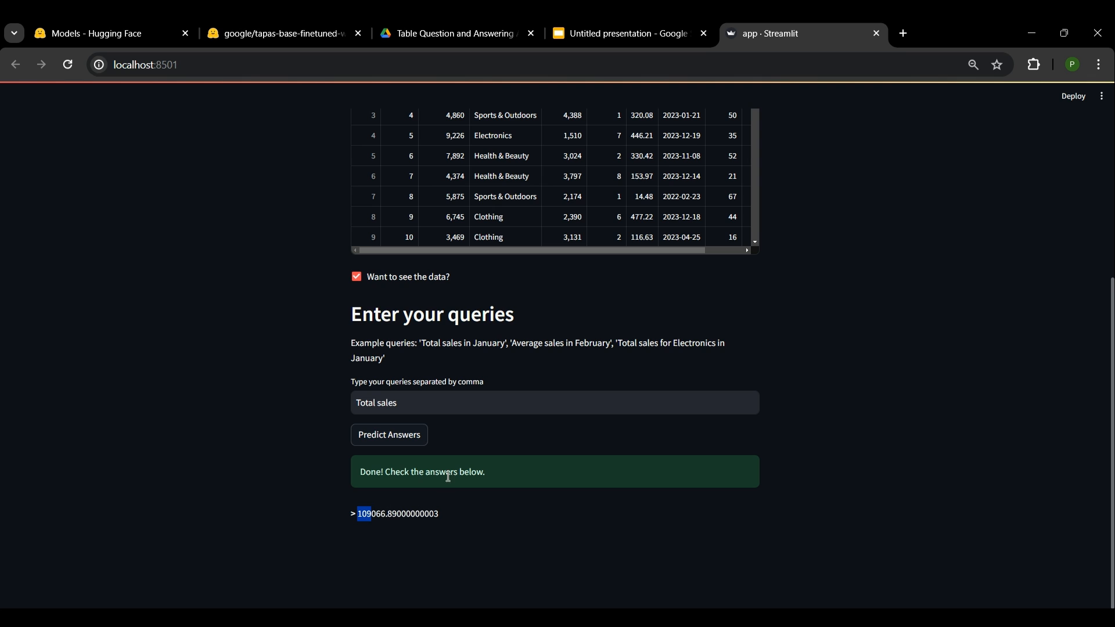
{"action": "left_click", "coordinate": [481, 403]}
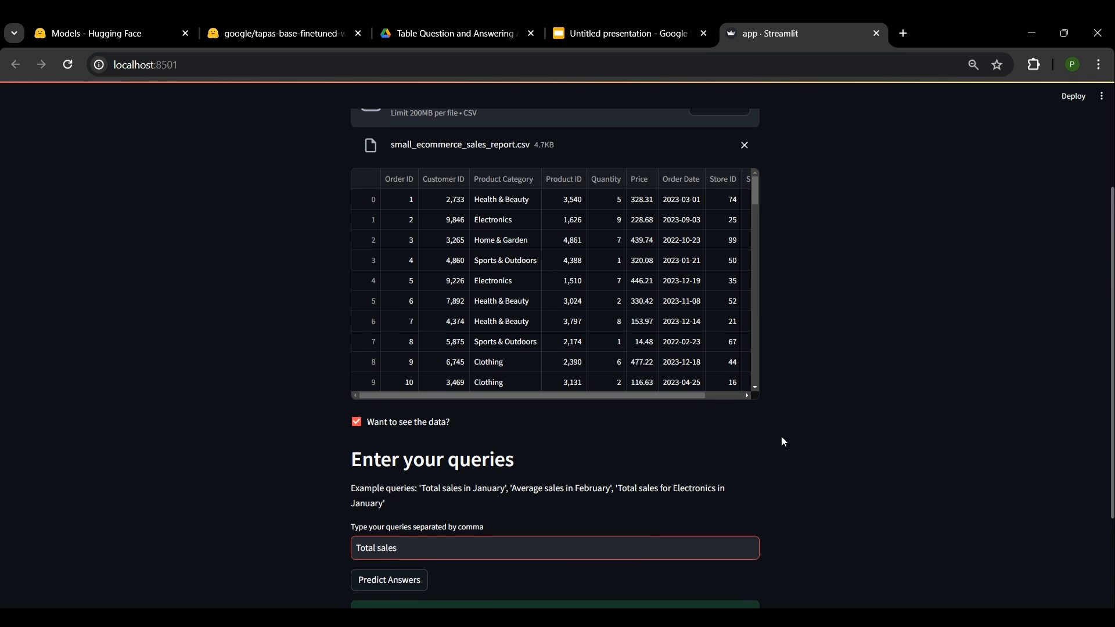
{"action": "scroll", "scroll_direction": "up", "scroll_amount": 3}
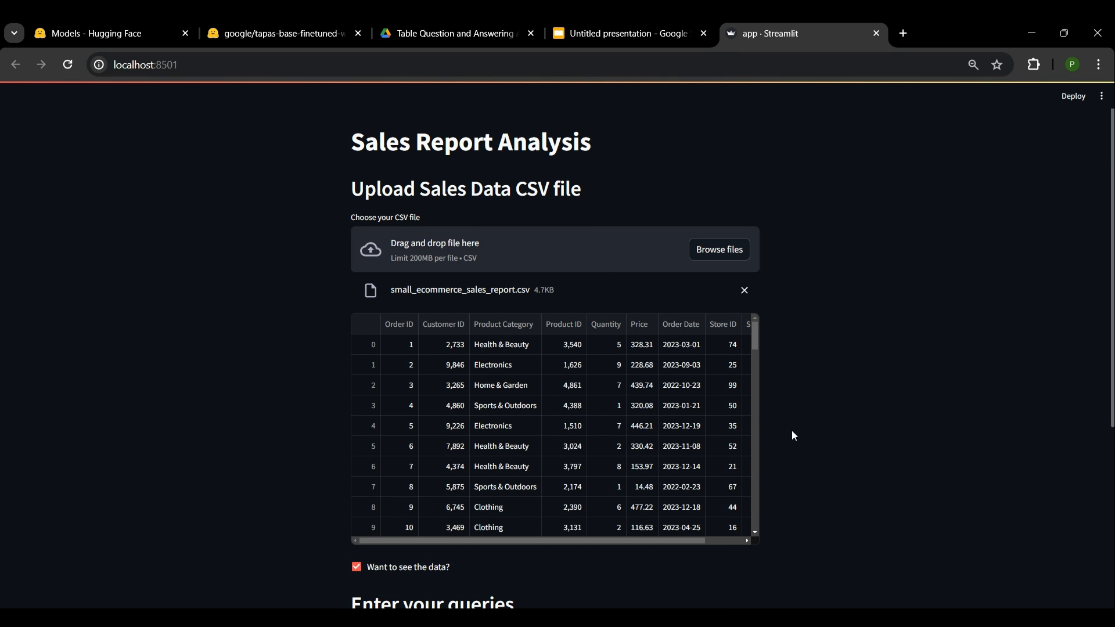
{"action": "mouse_move", "coordinate": [741, 467]}
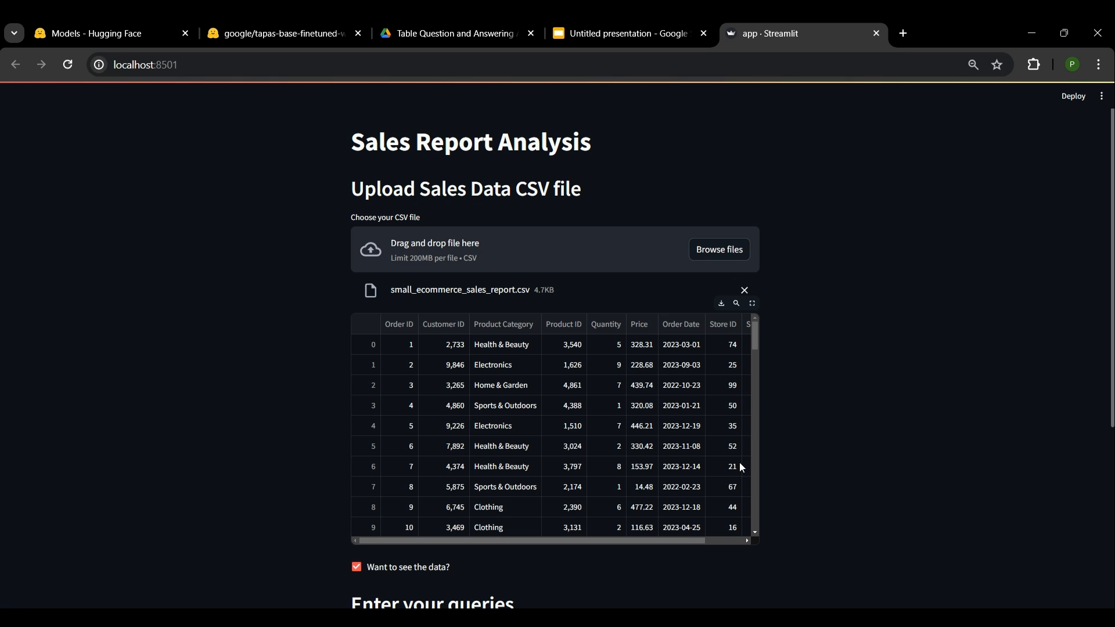
{"action": "mouse_move", "coordinate": [702, 471]}
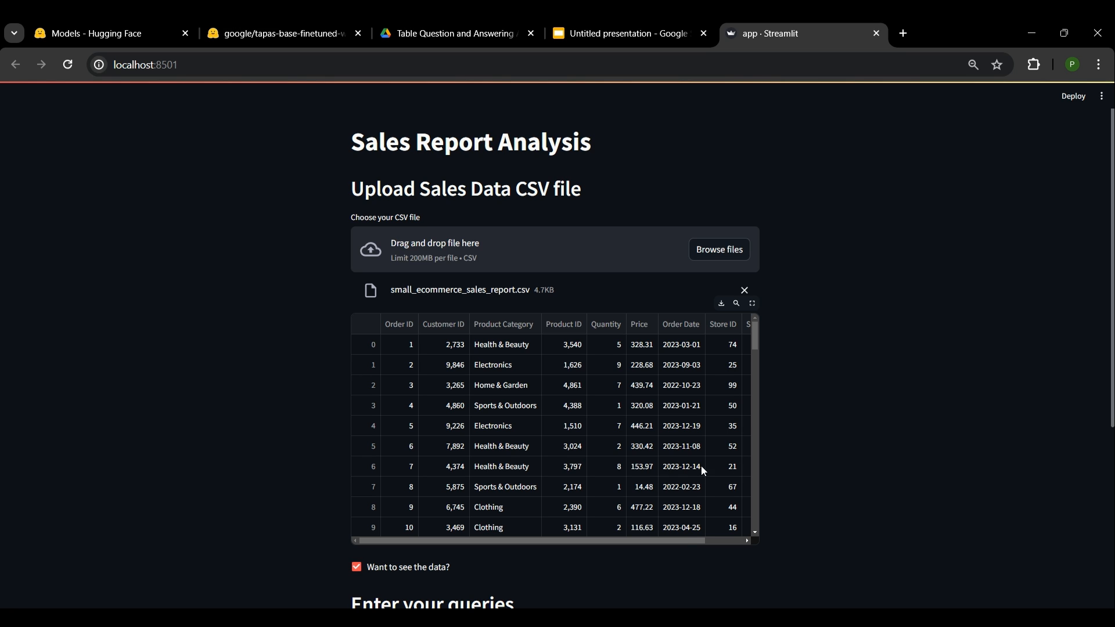